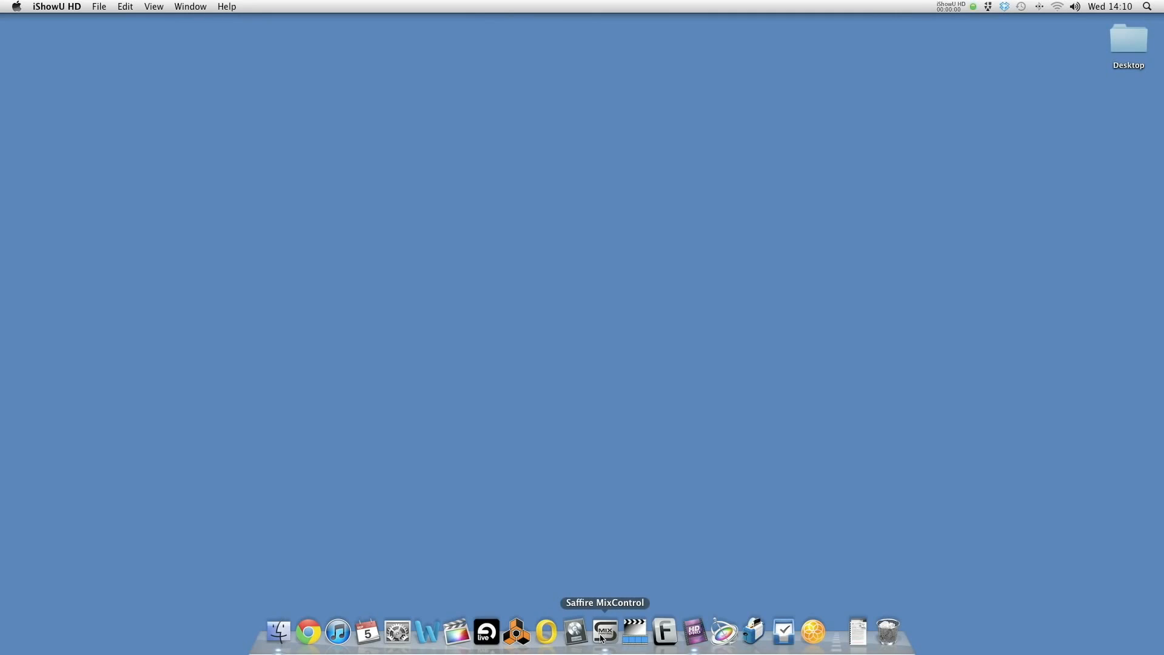
Step: Launch Saffire MixControl from the Dock and dismiss the FireWire connection advice
{"action": "left_click", "coordinate": [606, 633]}
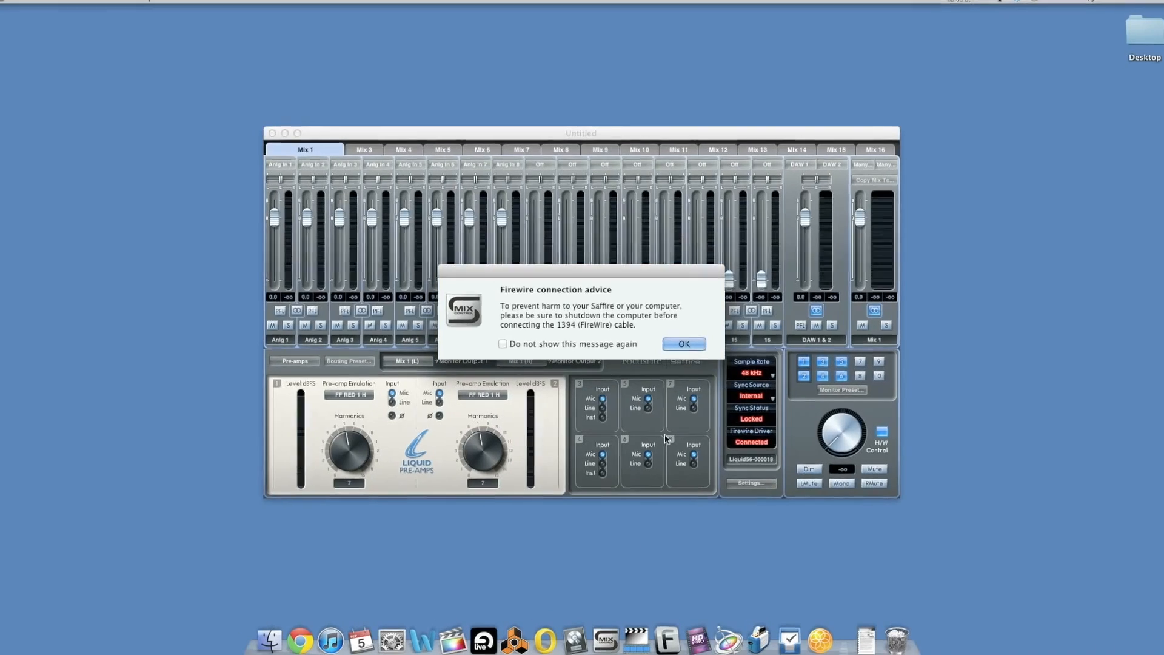
{"action": "left_click", "coordinate": [683, 344]}
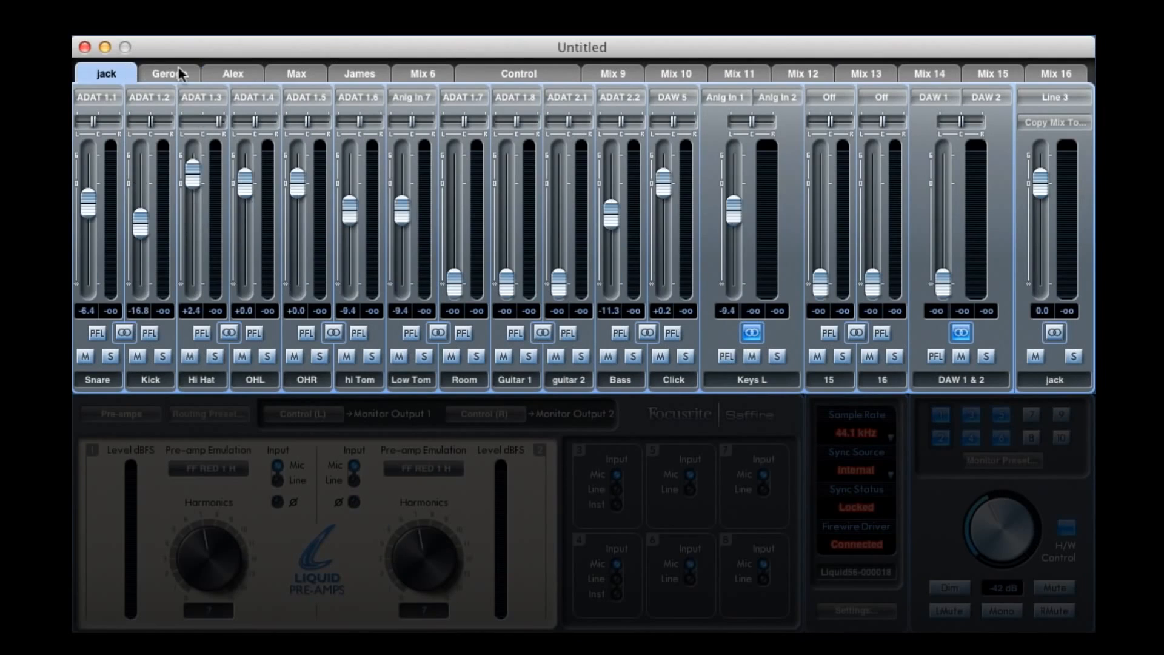
Step: Compare the artists' headphone mixes and lower the Hi Hat fader in the second artist's mix
{"action": "left_click", "coordinate": [358, 74]}
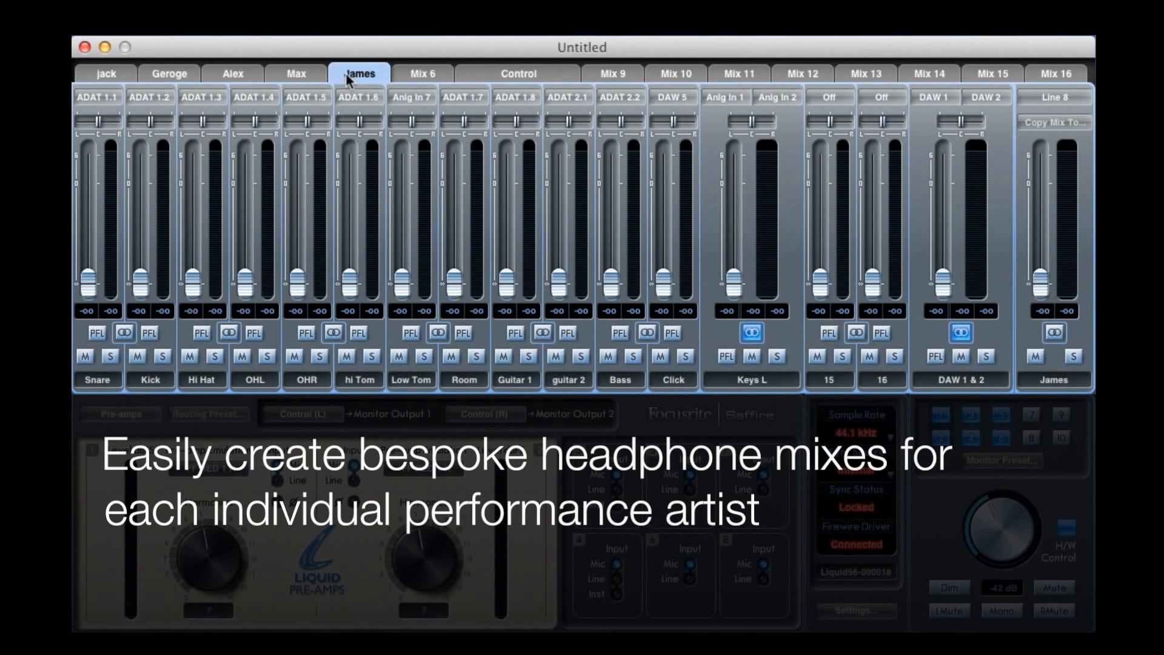
{"action": "left_click", "coordinate": [104, 74]}
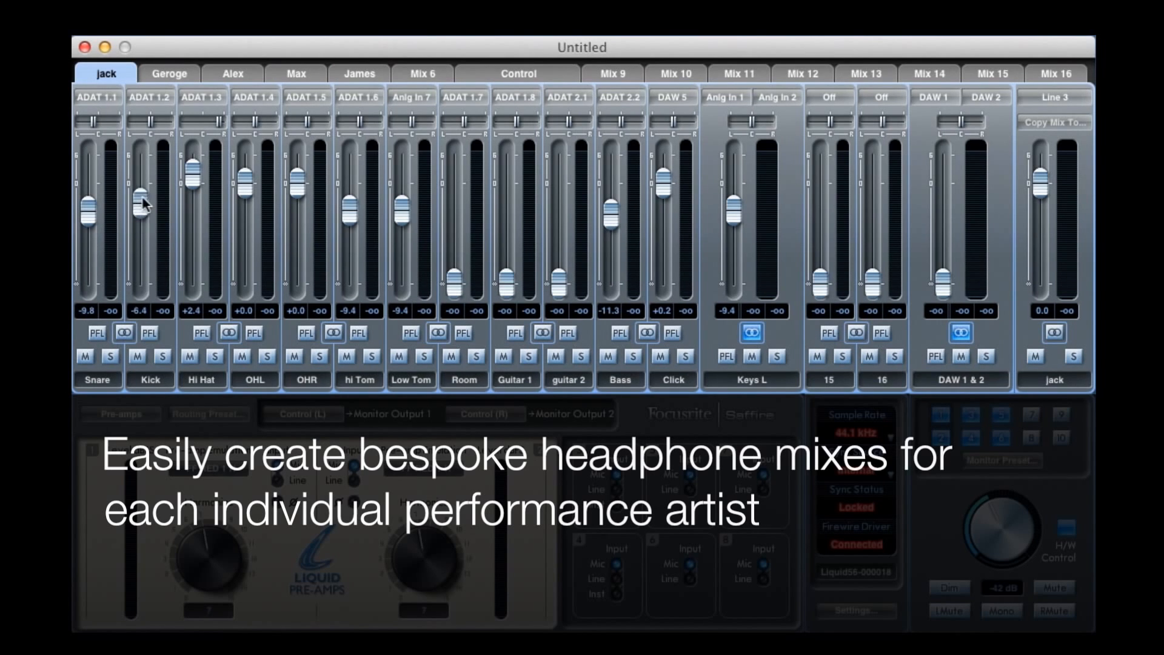
{"action": "left_click", "coordinate": [168, 73]}
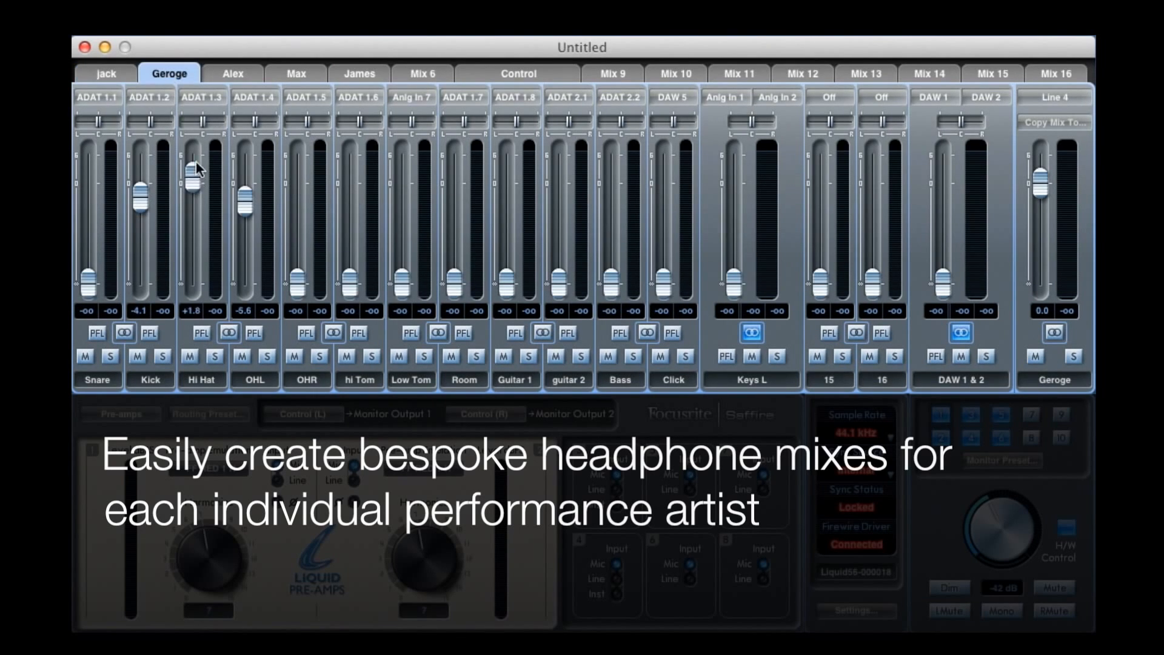
{"action": "left_click_drag", "start_coordinate": [191, 171], "coordinate": [195, 200]}
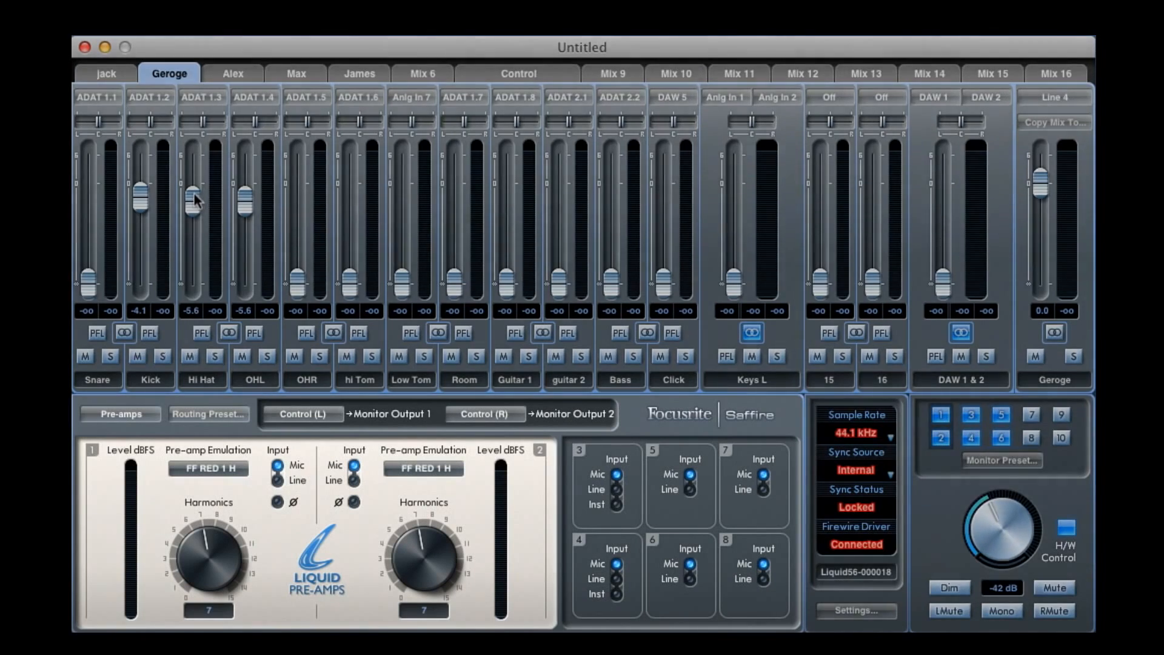
{"action": "left_click", "coordinate": [120, 413]}
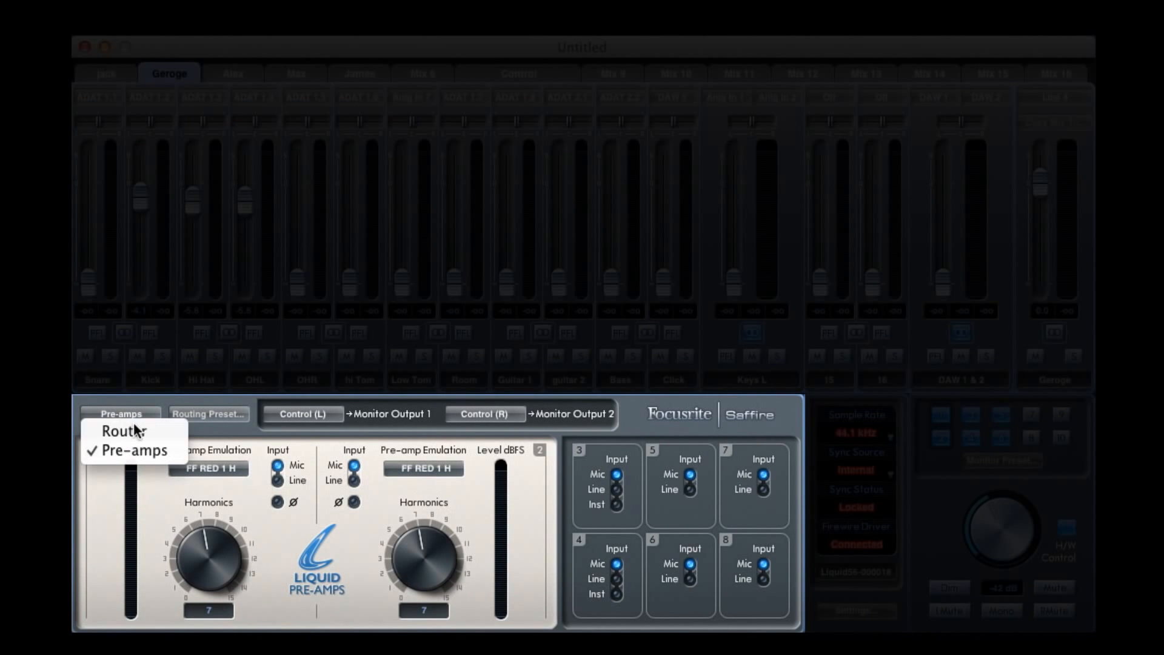
Step: Switch the lower panel to Router view and list the sources available for Monitor Output 1
{"action": "left_click", "coordinate": [121, 432]}
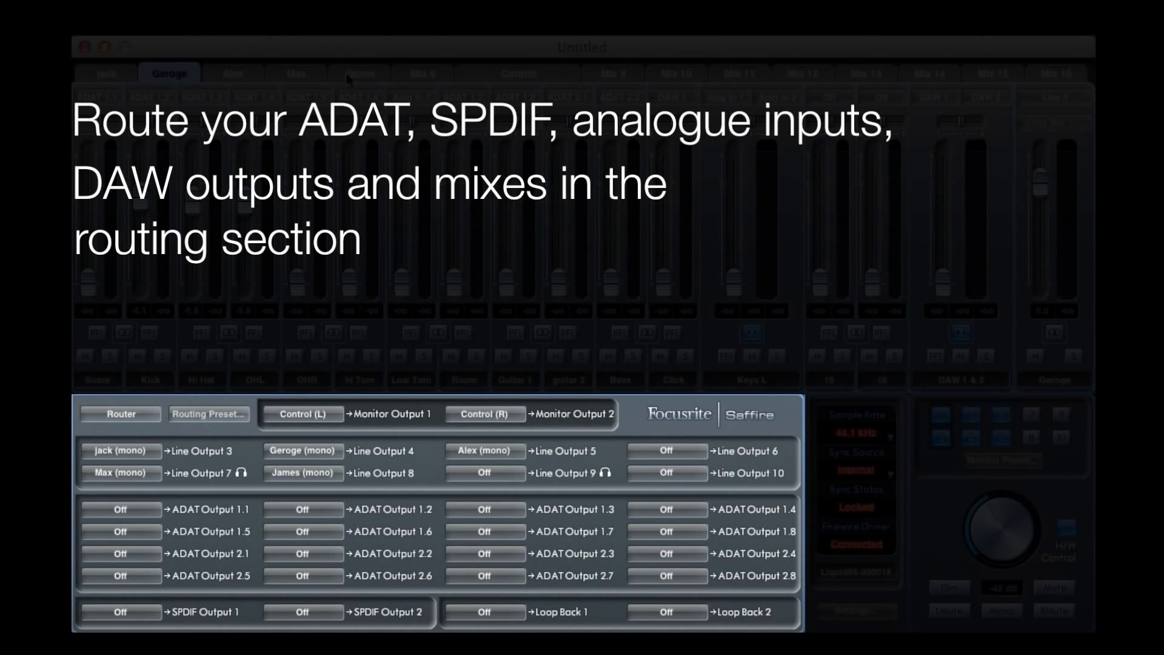
{"action": "mouse_move", "coordinate": [352, 428]}
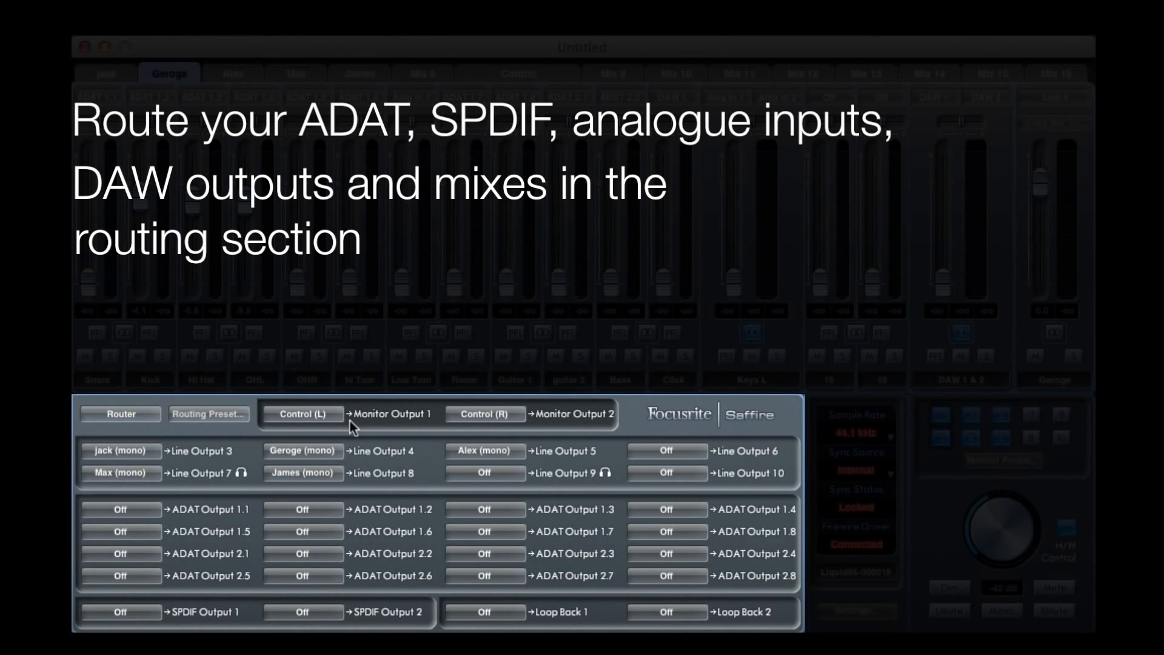
{"action": "mouse_move", "coordinate": [371, 429]}
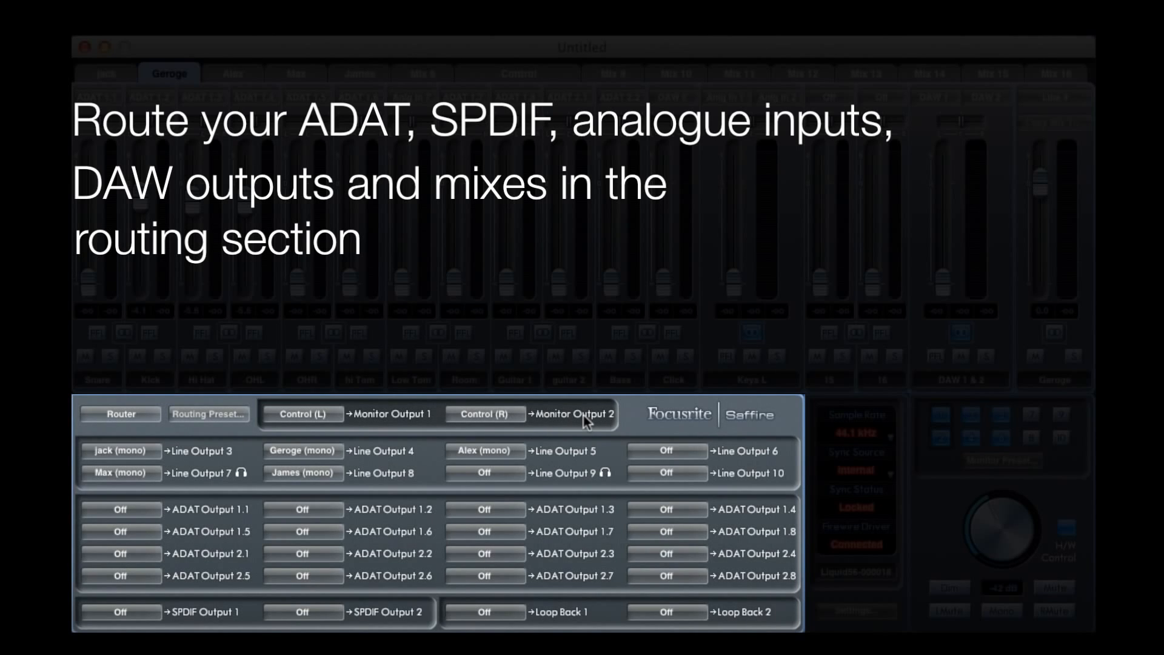
{"action": "mouse_move", "coordinate": [386, 429]}
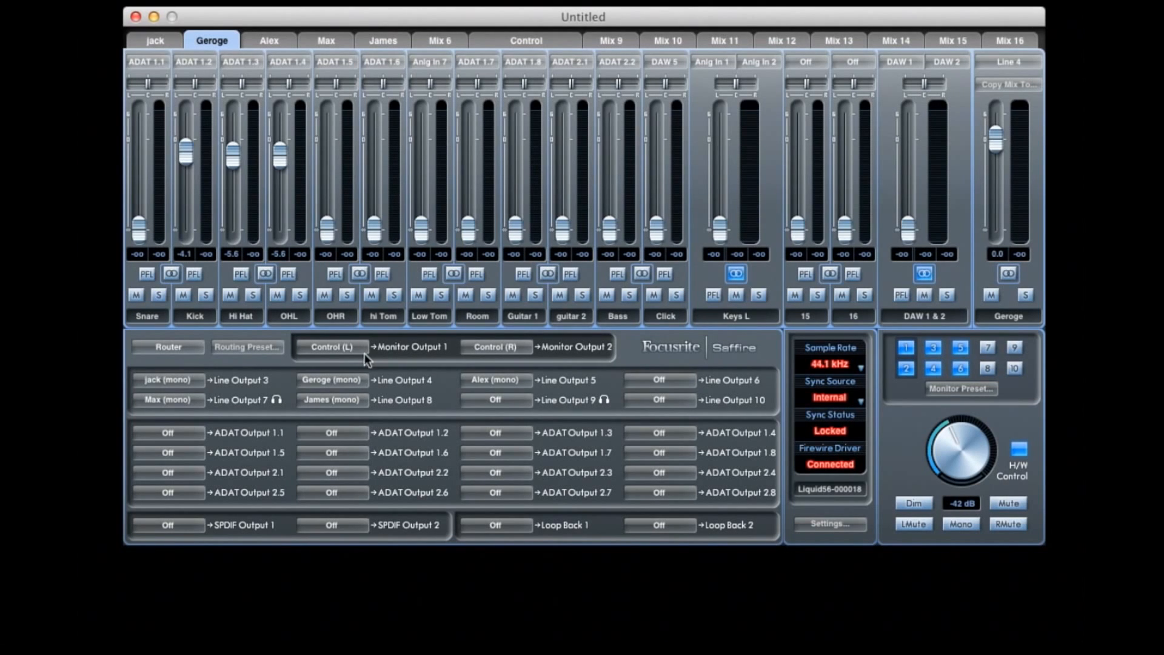
{"action": "left_click", "coordinate": [331, 347]}
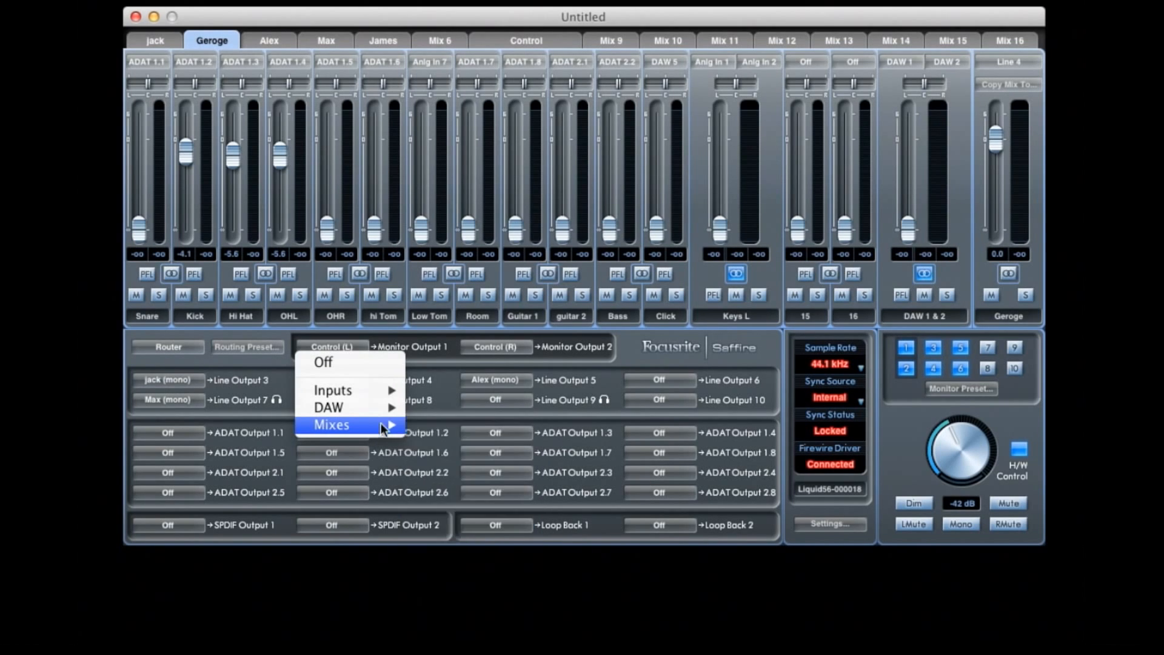
{"action": "mouse_move", "coordinate": [326, 407]}
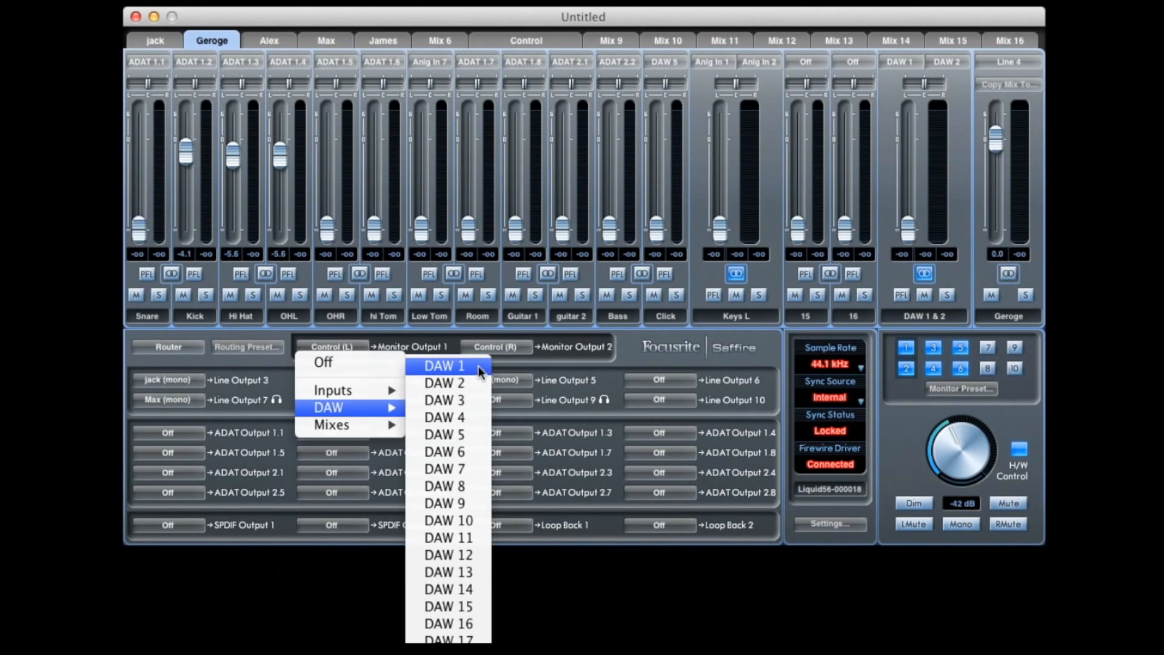
{"action": "mouse_move", "coordinate": [476, 384]}
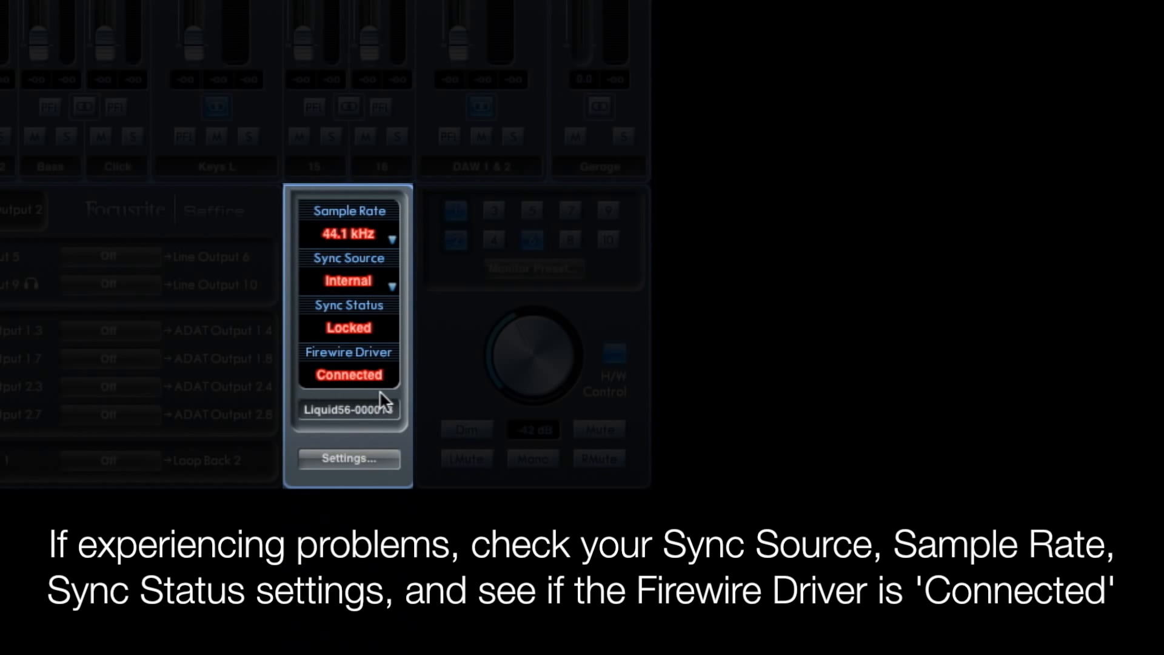
{"action": "mouse_move", "coordinate": [357, 393]}
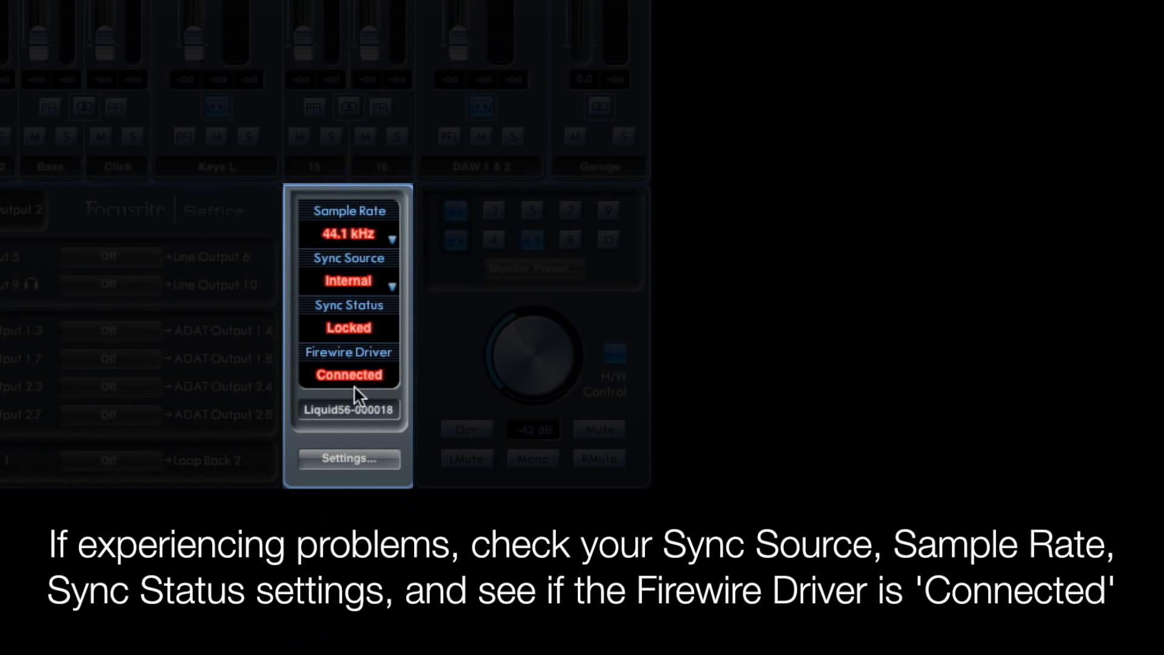
{"action": "mouse_move", "coordinate": [332, 396]}
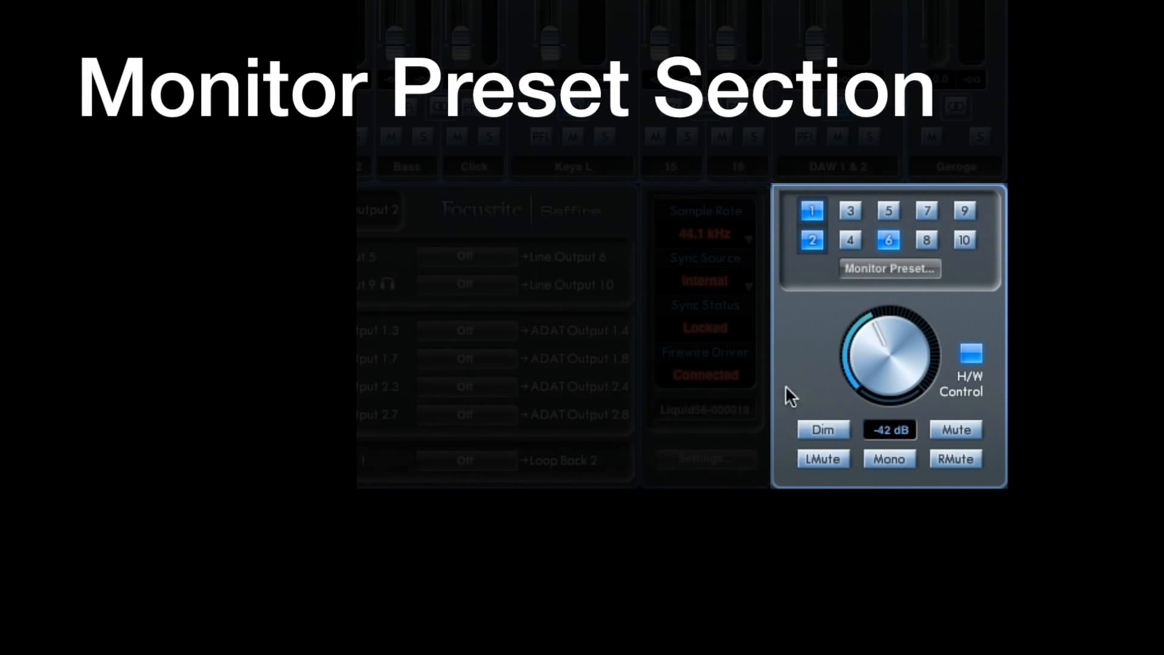
{"action": "mouse_move", "coordinate": [806, 230]}
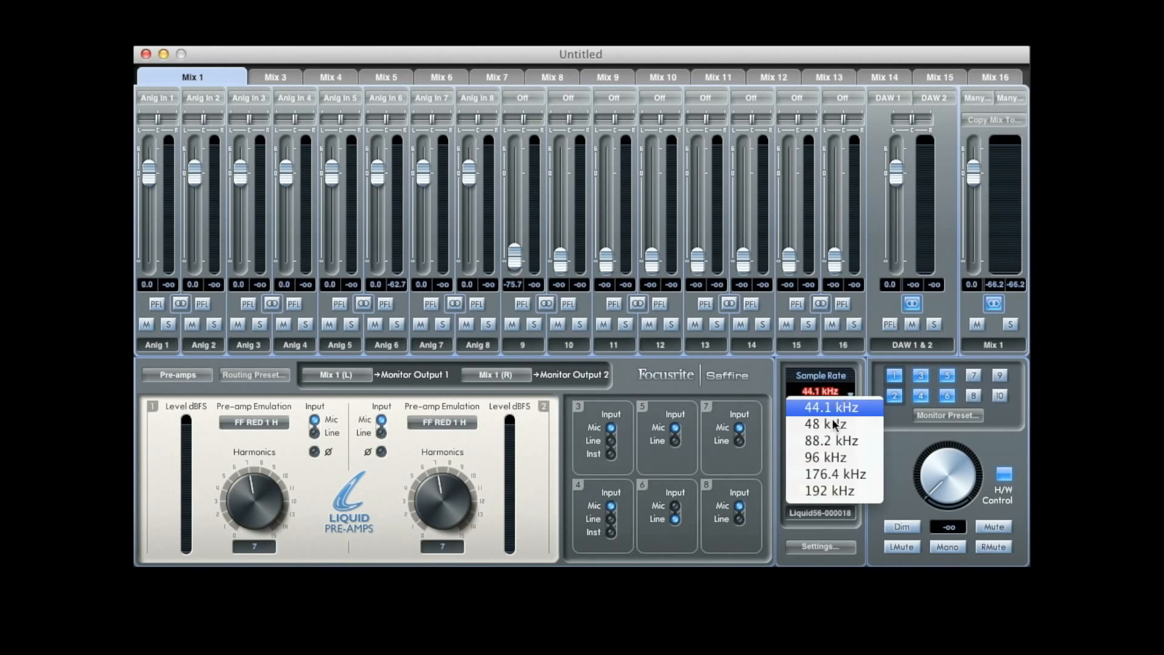
Step: Set the Saffire sample rate to 48 kHz with sync status still locked
{"action": "left_click", "coordinate": [822, 423]}
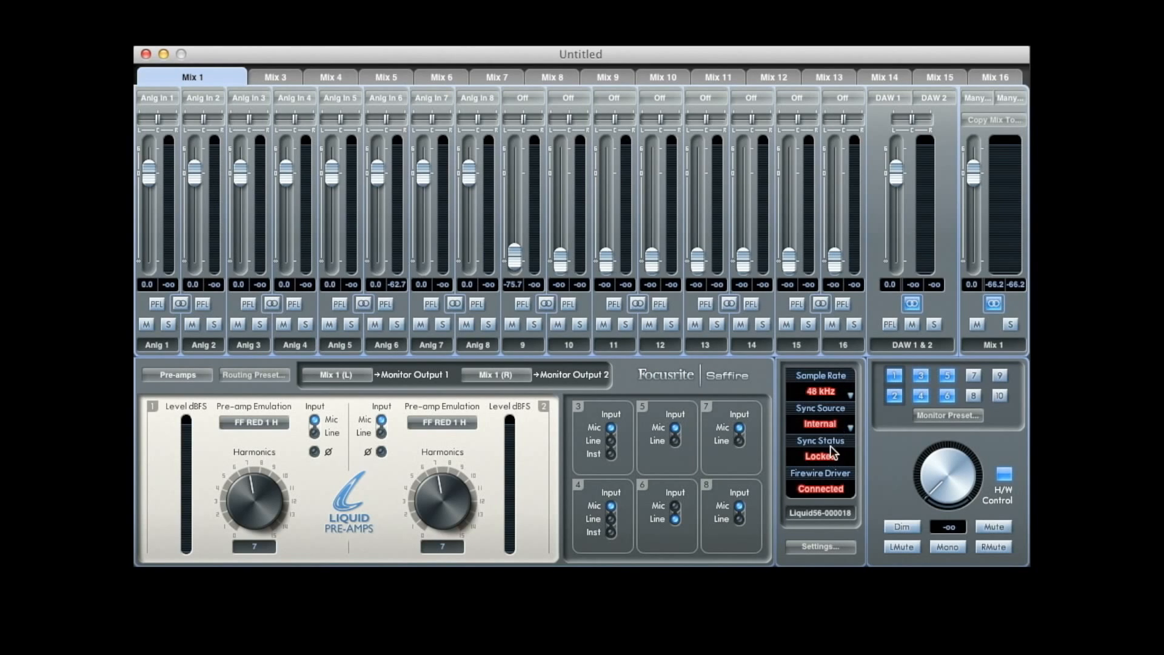
{"action": "left_click", "coordinate": [819, 423]}
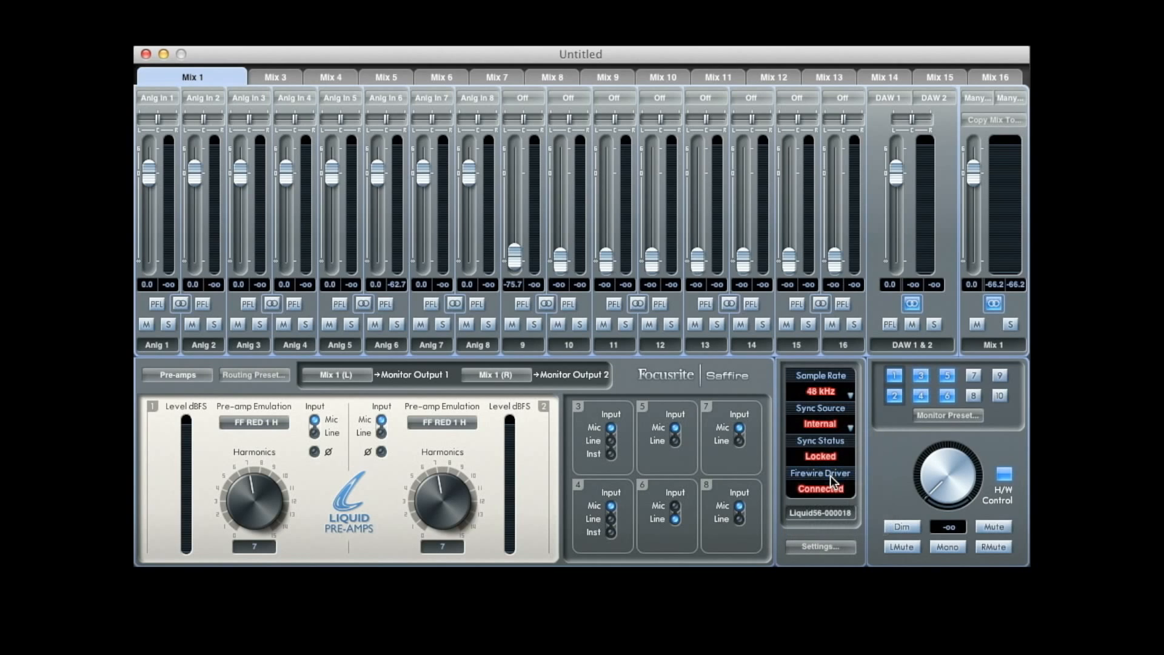
{"action": "left_click", "coordinate": [820, 423]}
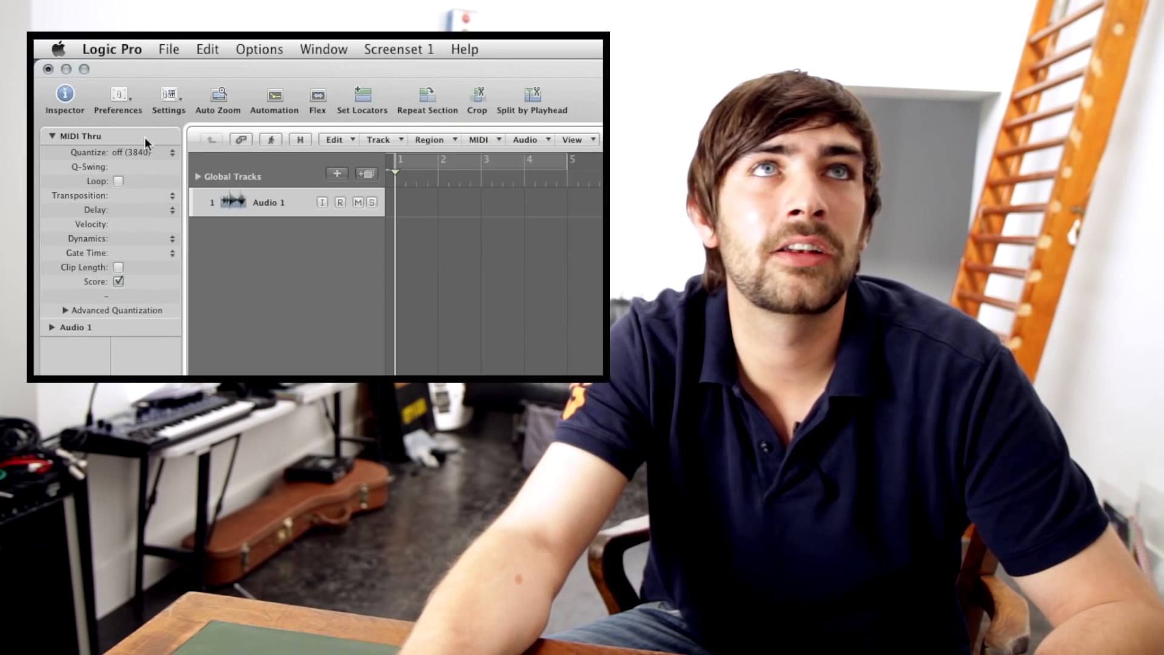
Step: Make Saffire the Logic input and output device with a 256-sample buffer and apply changes
{"action": "left_click", "coordinate": [112, 49]}
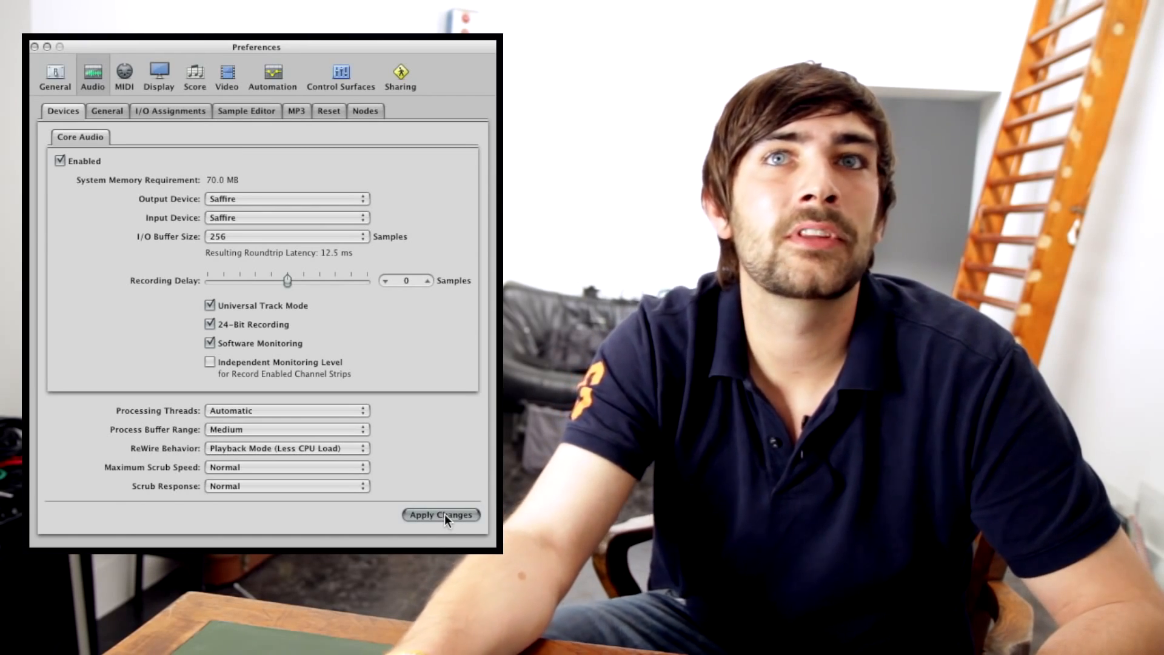
{"action": "left_click", "coordinate": [441, 514]}
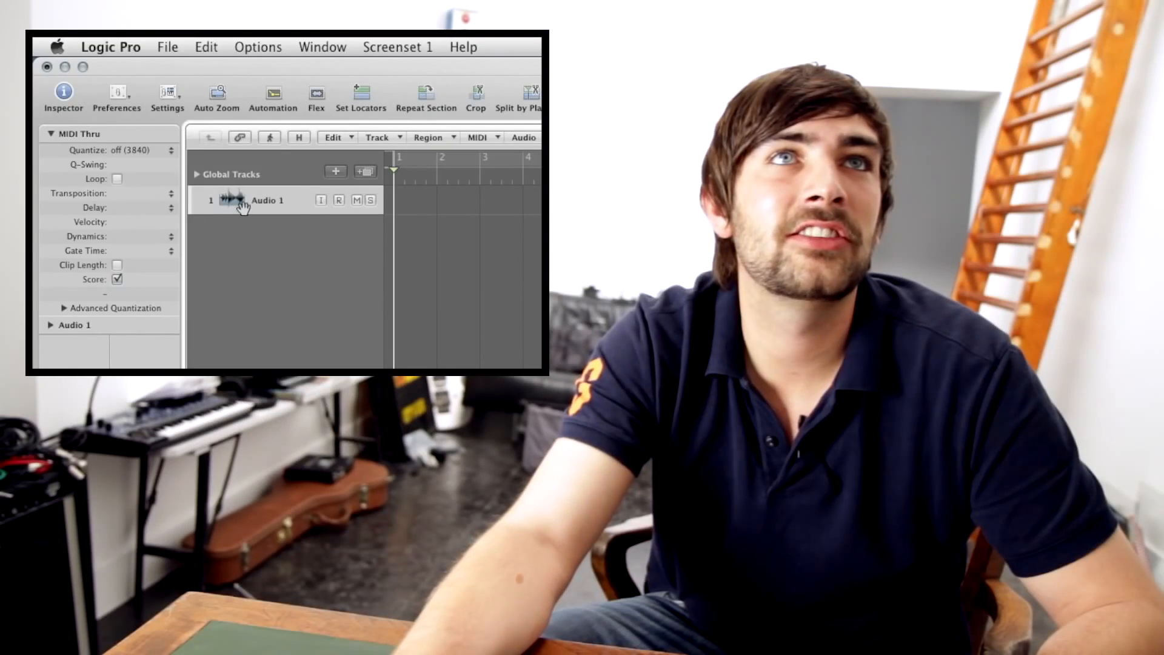
Step: Create 10 new mono audio tracks via Track > New with ascending inputs
{"action": "left_click", "coordinate": [380, 138]}
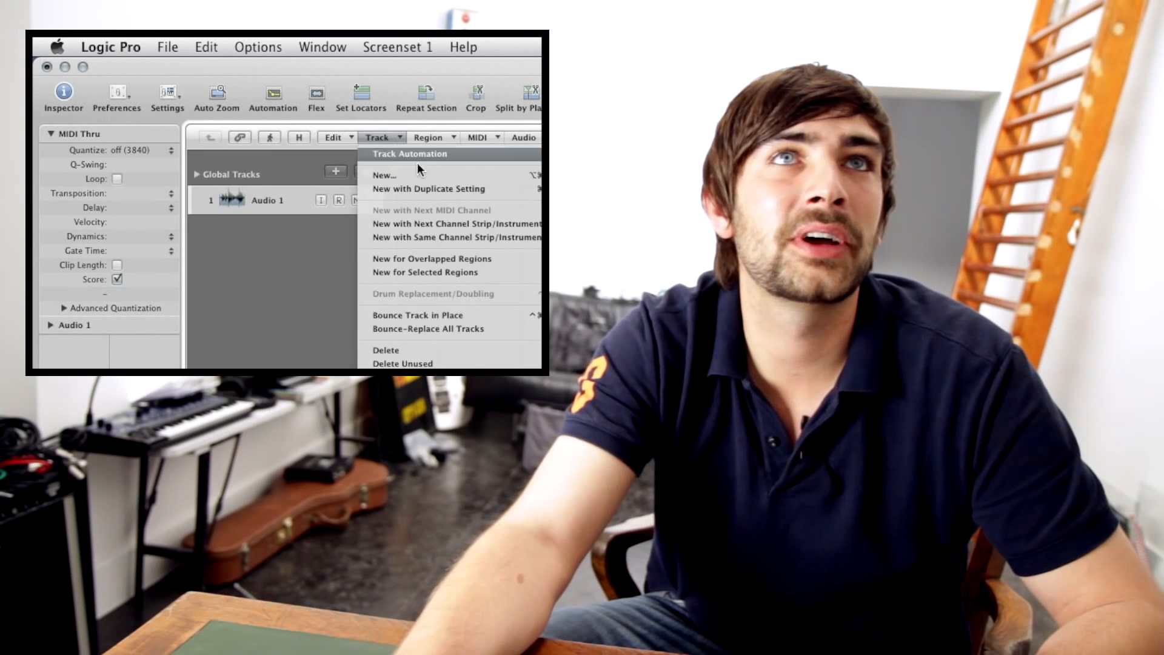
{"action": "left_click", "coordinate": [385, 175]}
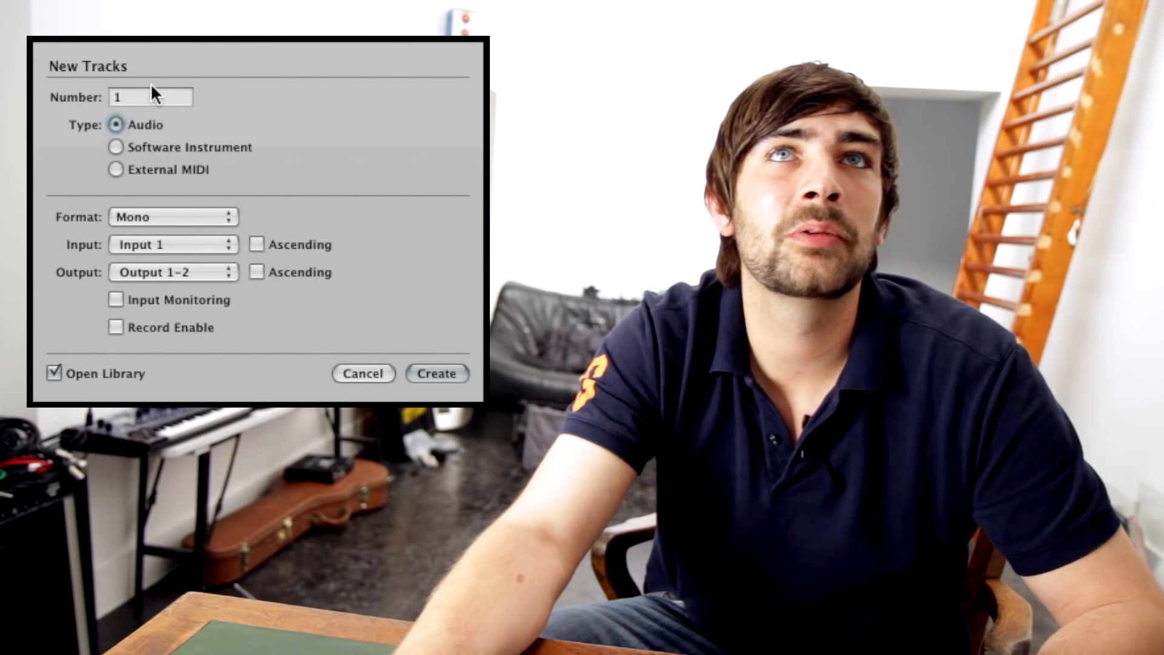
{"action": "left_click", "coordinate": [151, 97]}
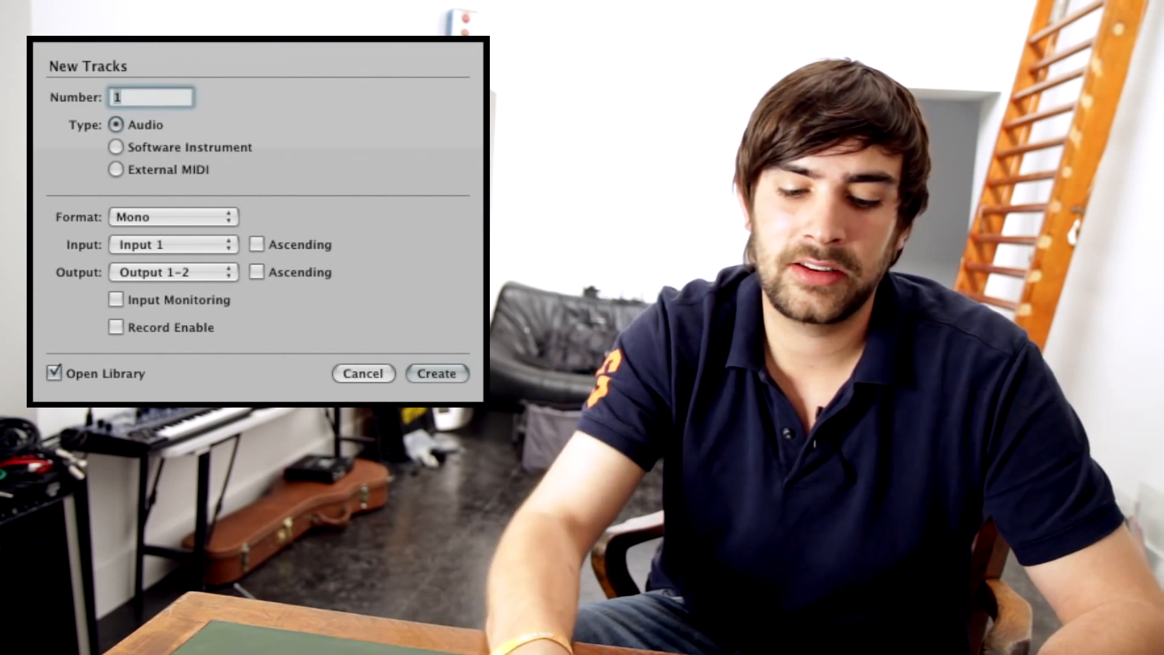
{"action": "type", "text": "0"}
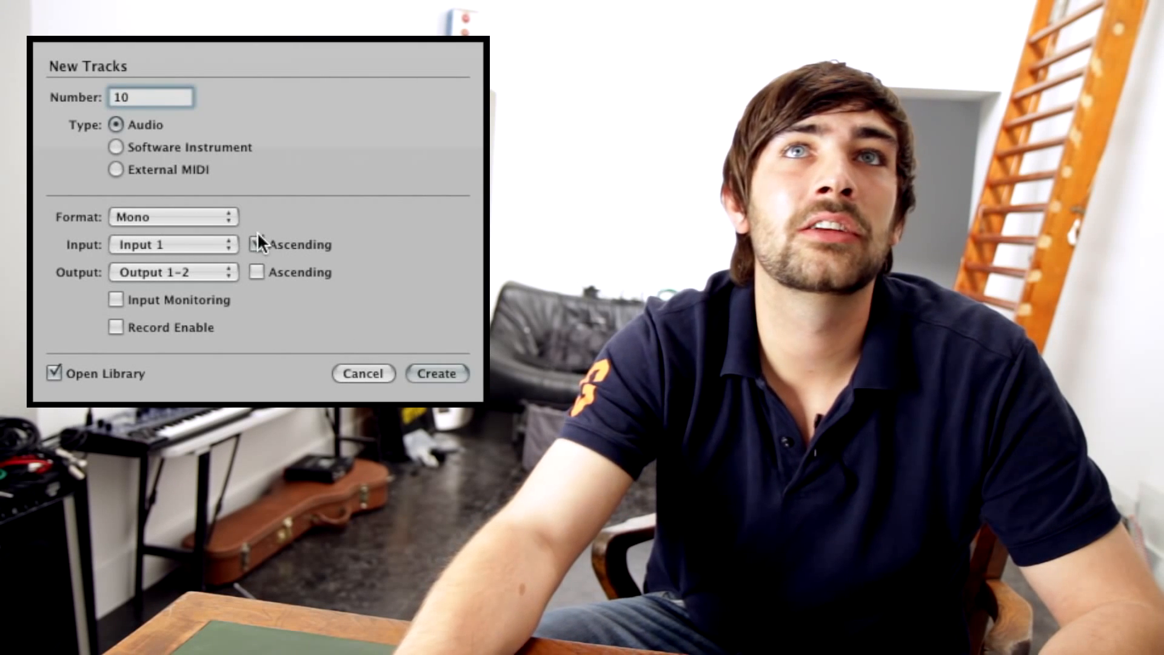
{"action": "left_click", "coordinate": [257, 243]}
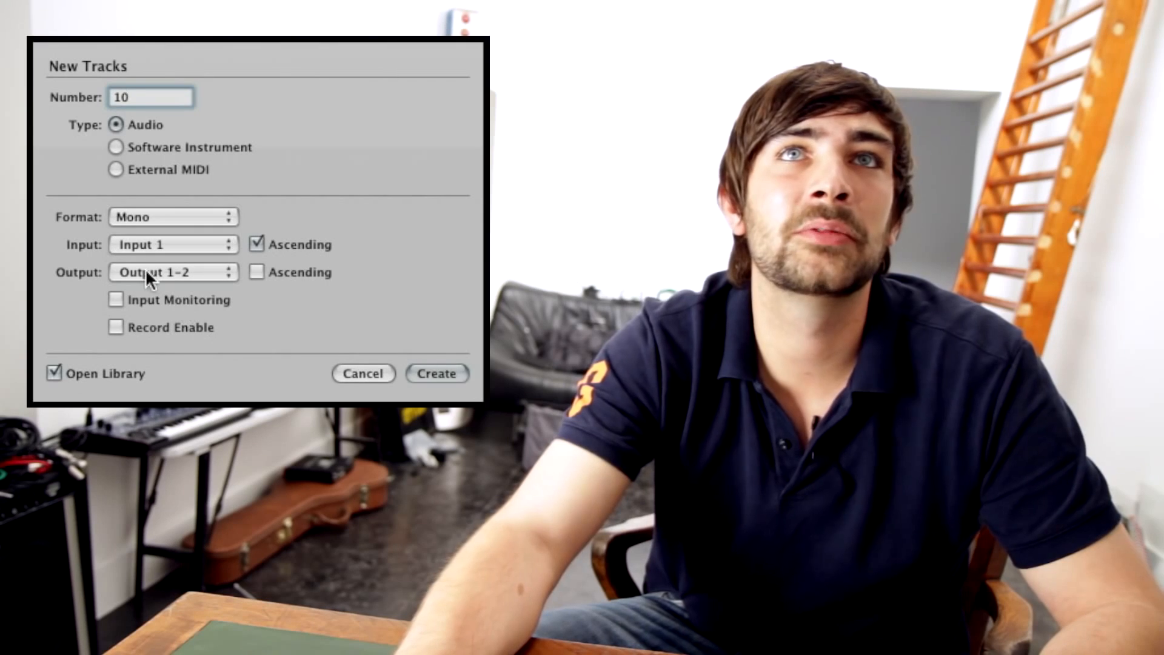
{"action": "mouse_move", "coordinate": [446, 384]}
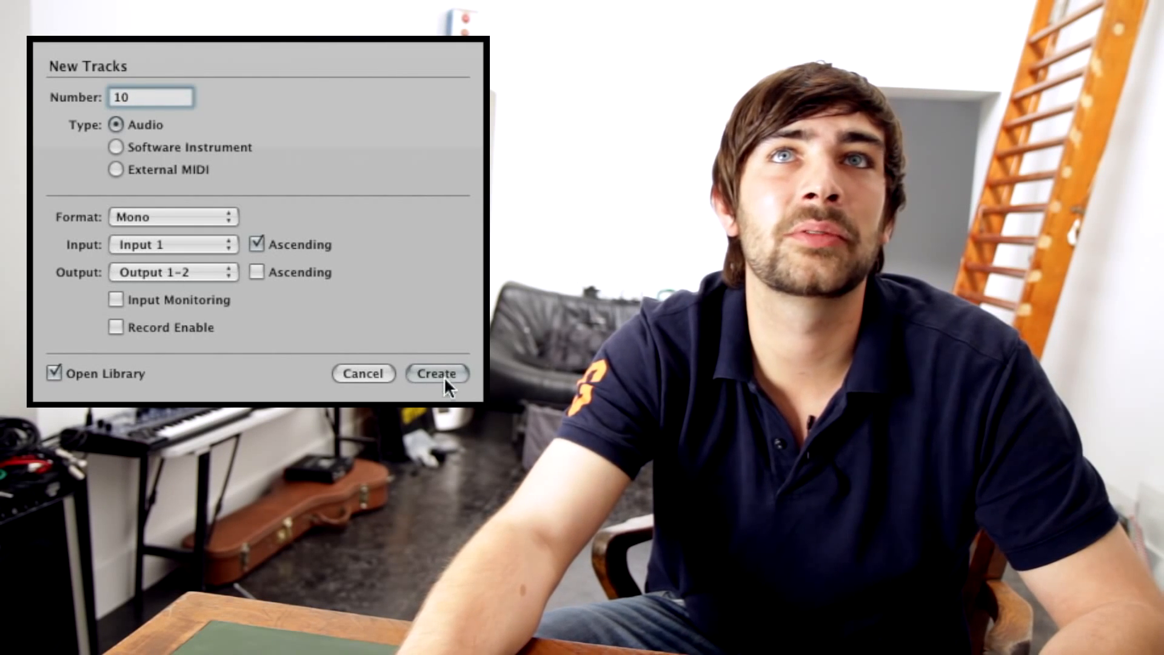
{"action": "left_click", "coordinate": [437, 374]}
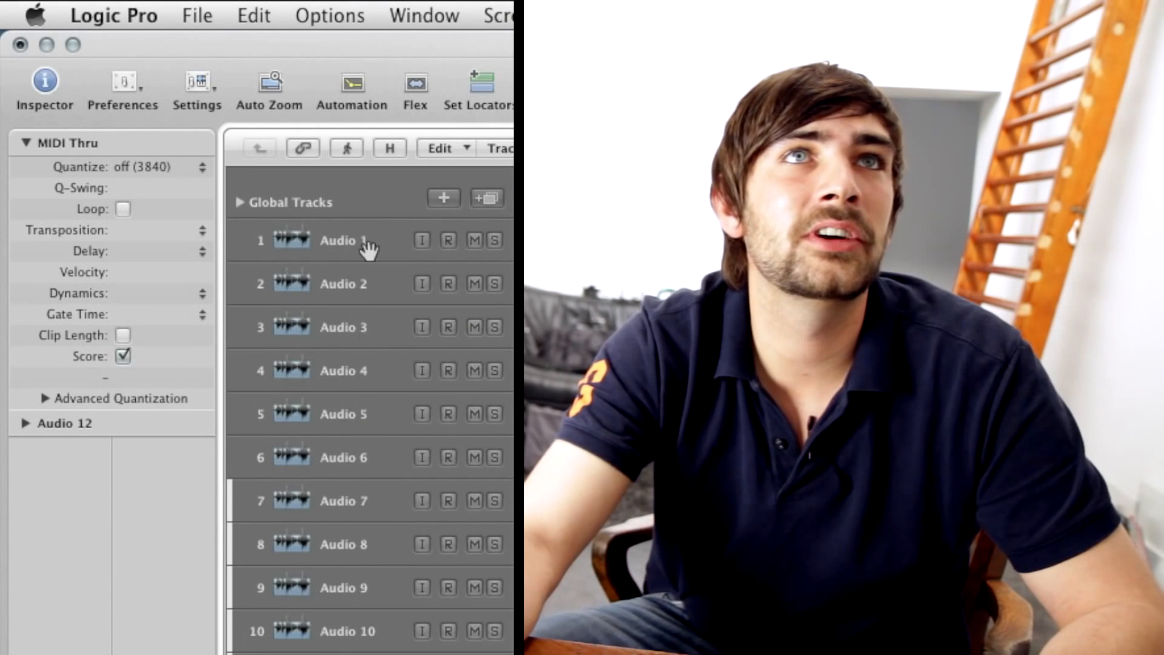
Step: Rename the tracks by instrument and record Snare from Input 11 and Kick from Input 12
{"action": "double_click", "coordinate": [343, 240]}
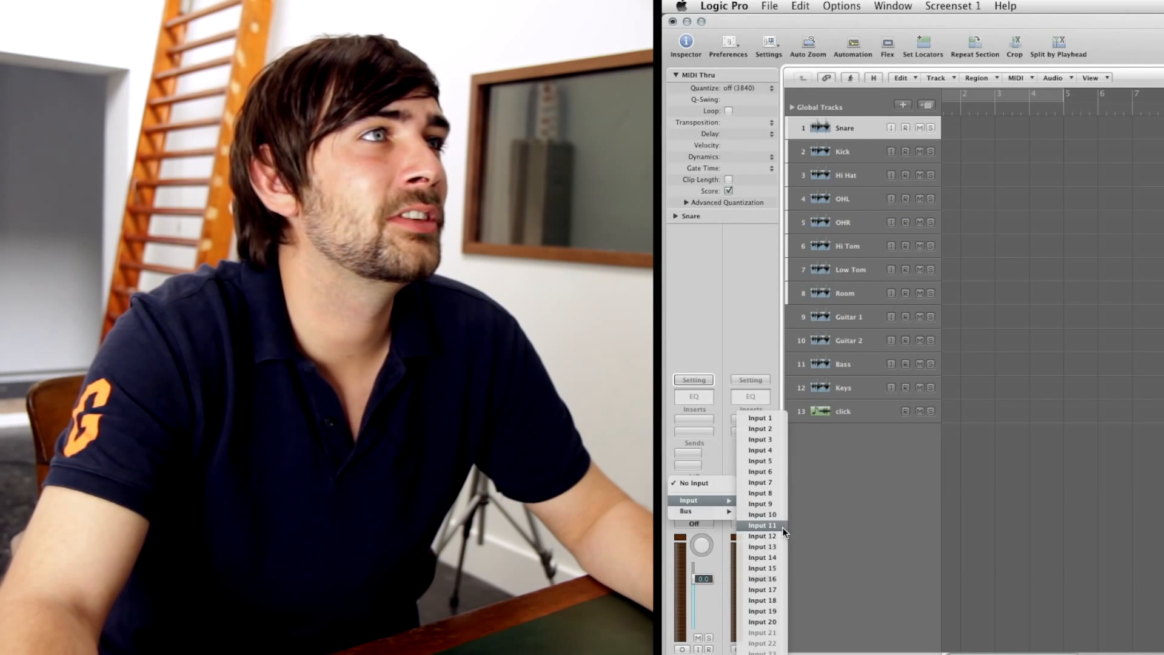
{"action": "left_click", "coordinate": [760, 525]}
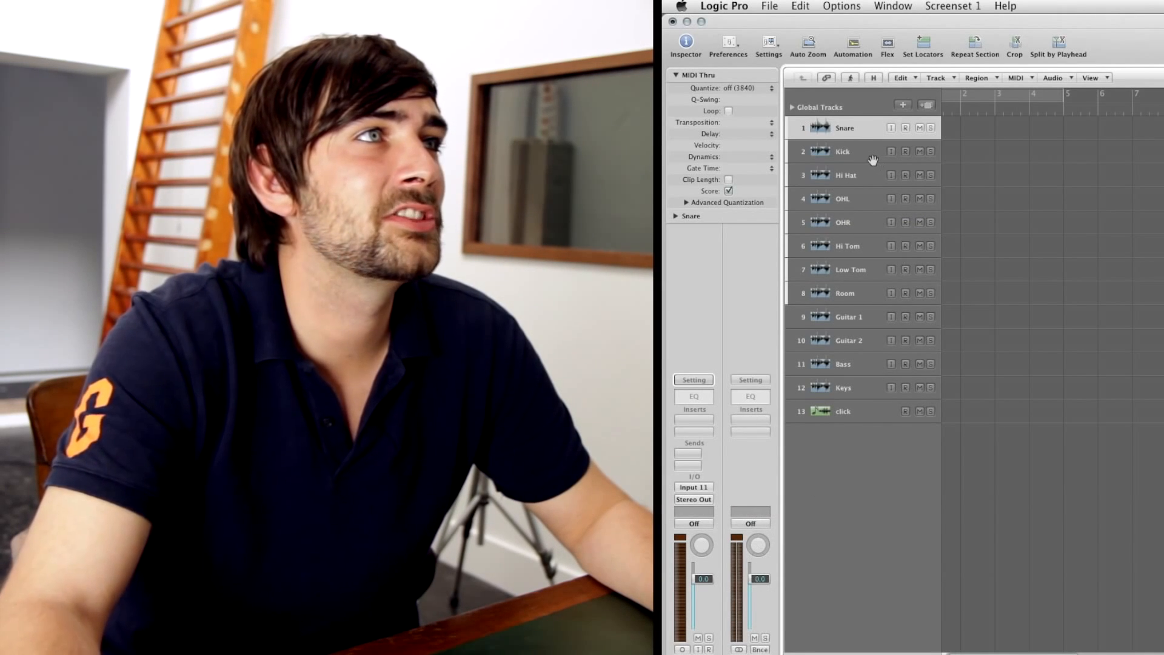
{"action": "left_click", "coordinate": [843, 152]}
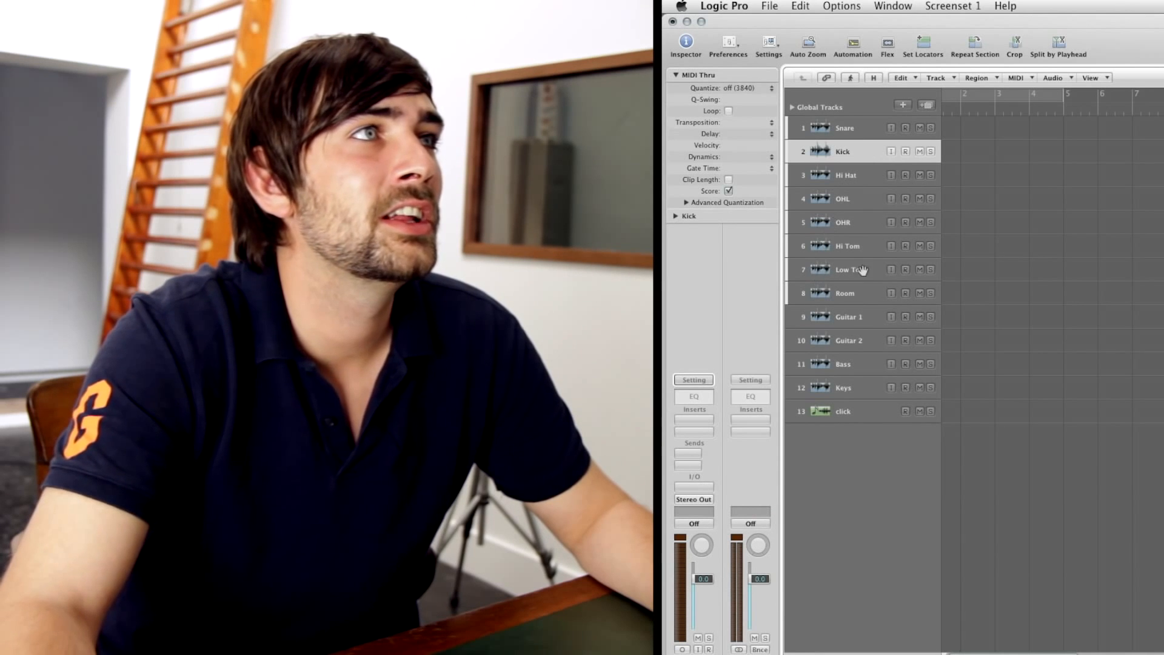
{"action": "left_click", "coordinate": [692, 488]}
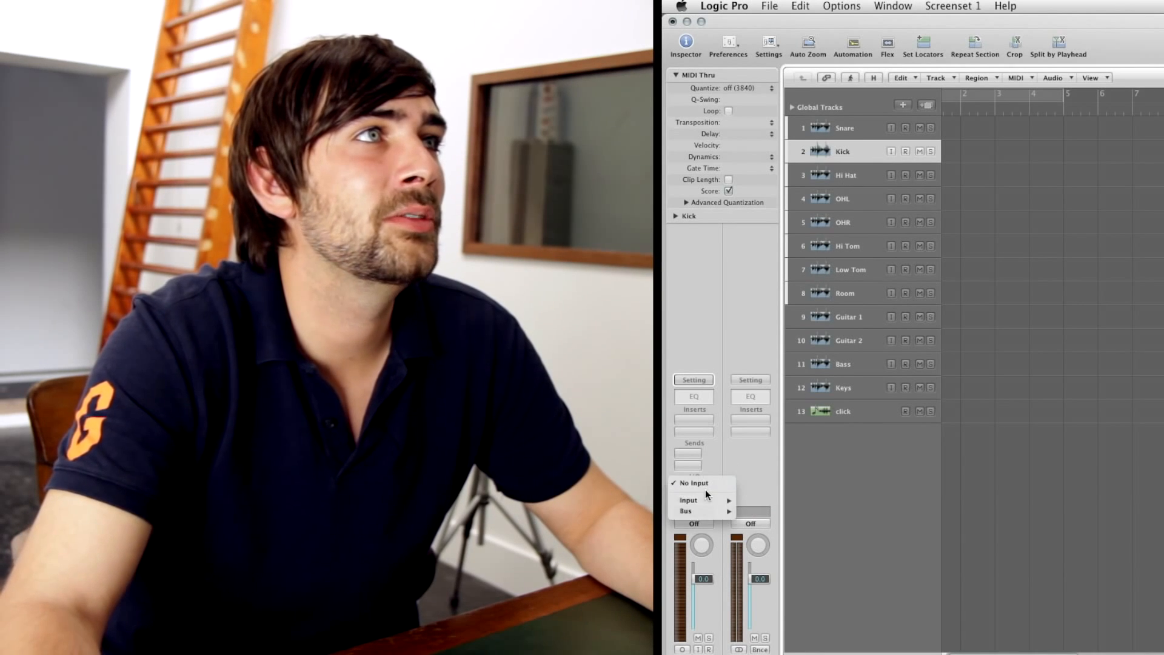
{"action": "mouse_move", "coordinate": [689, 500]}
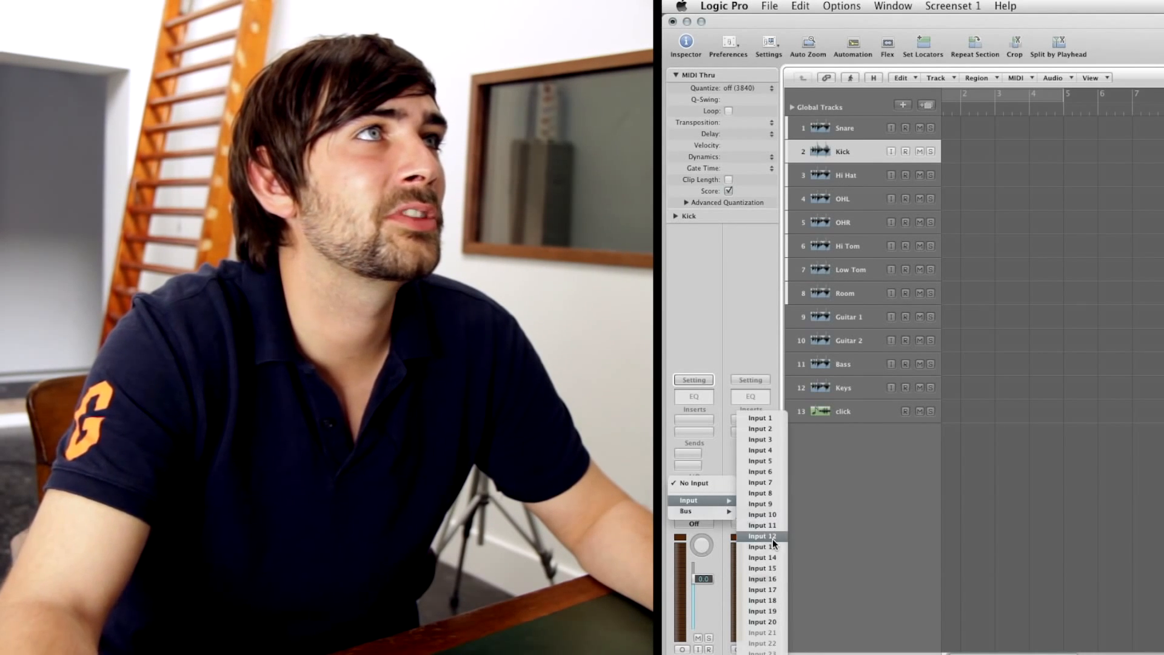
{"action": "left_click", "coordinate": [762, 536]}
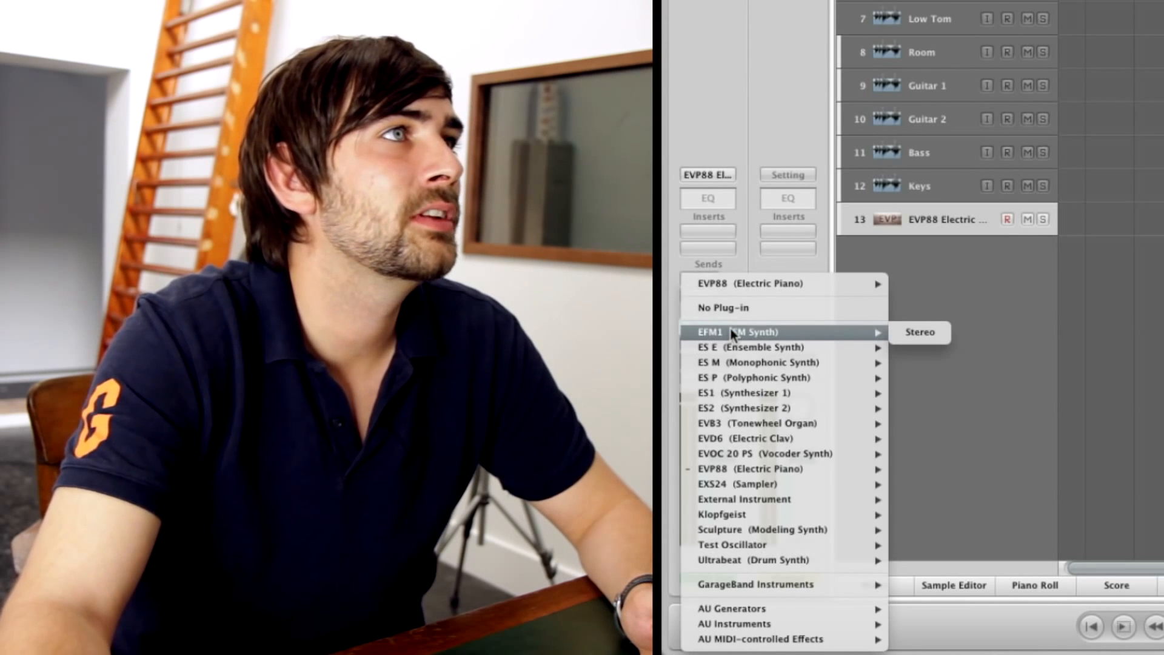
{"action": "mouse_move", "coordinate": [780, 514]}
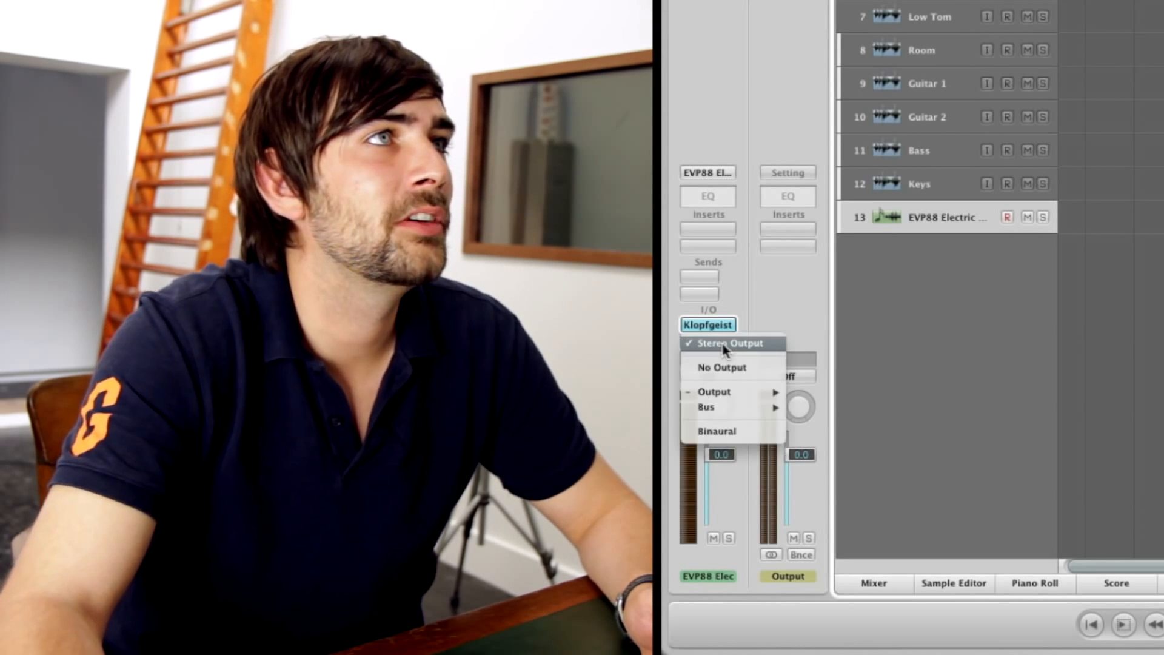
{"action": "mouse_move", "coordinate": [715, 392]}
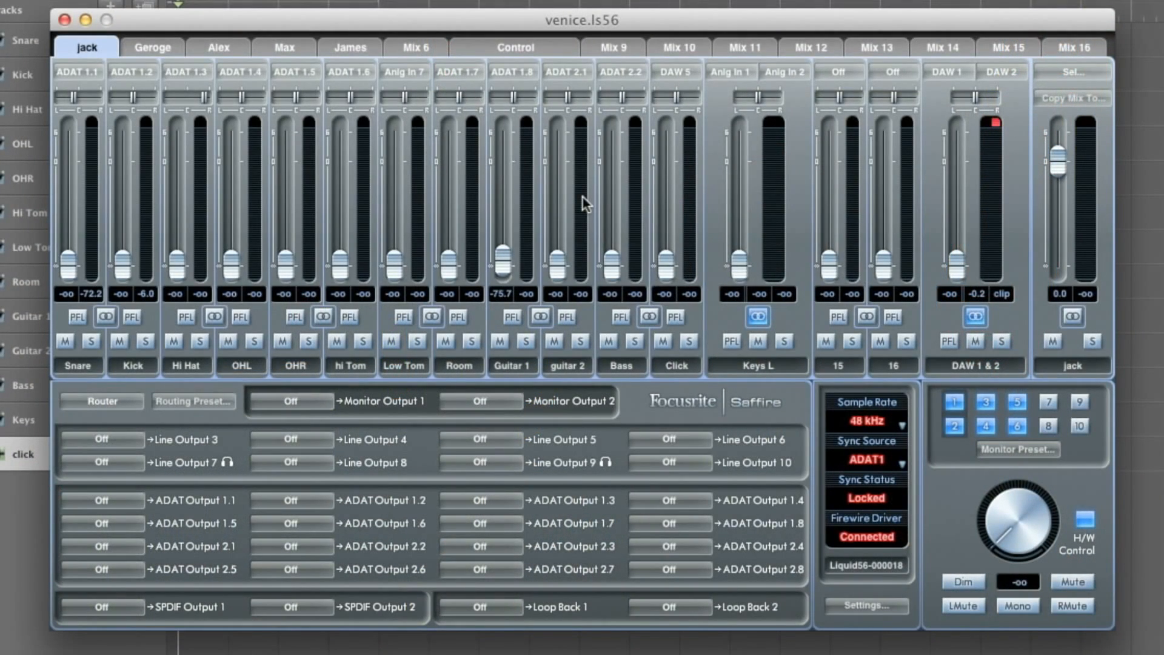
{"action": "mouse_move", "coordinate": [70, 178]}
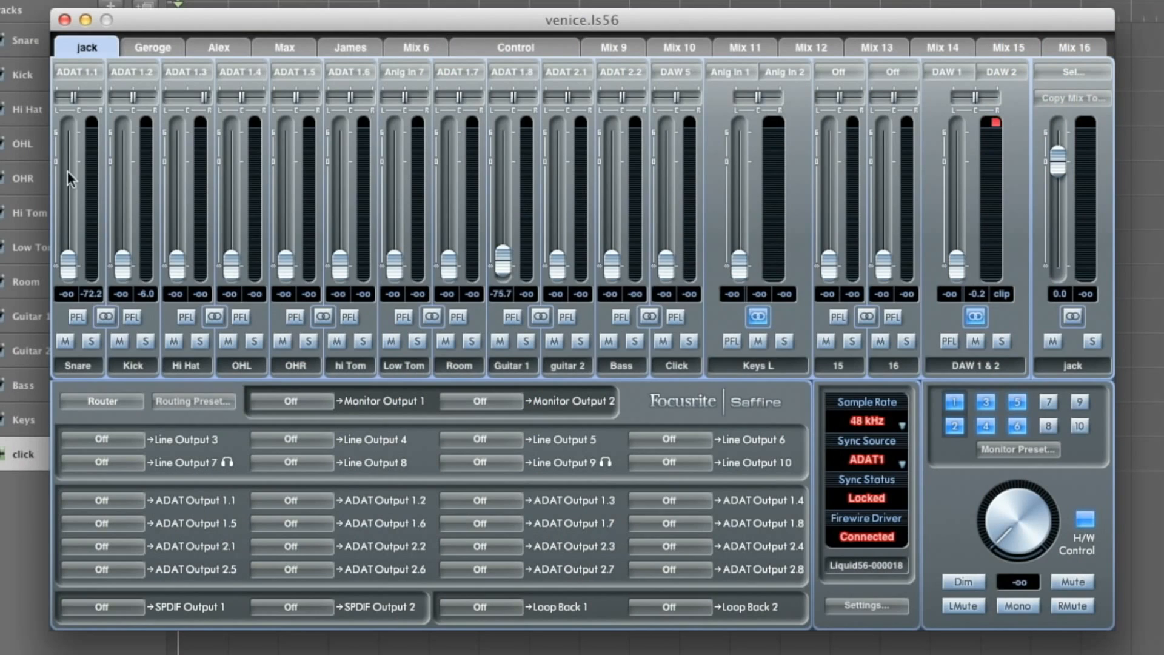
{"action": "mouse_move", "coordinate": [91, 54]}
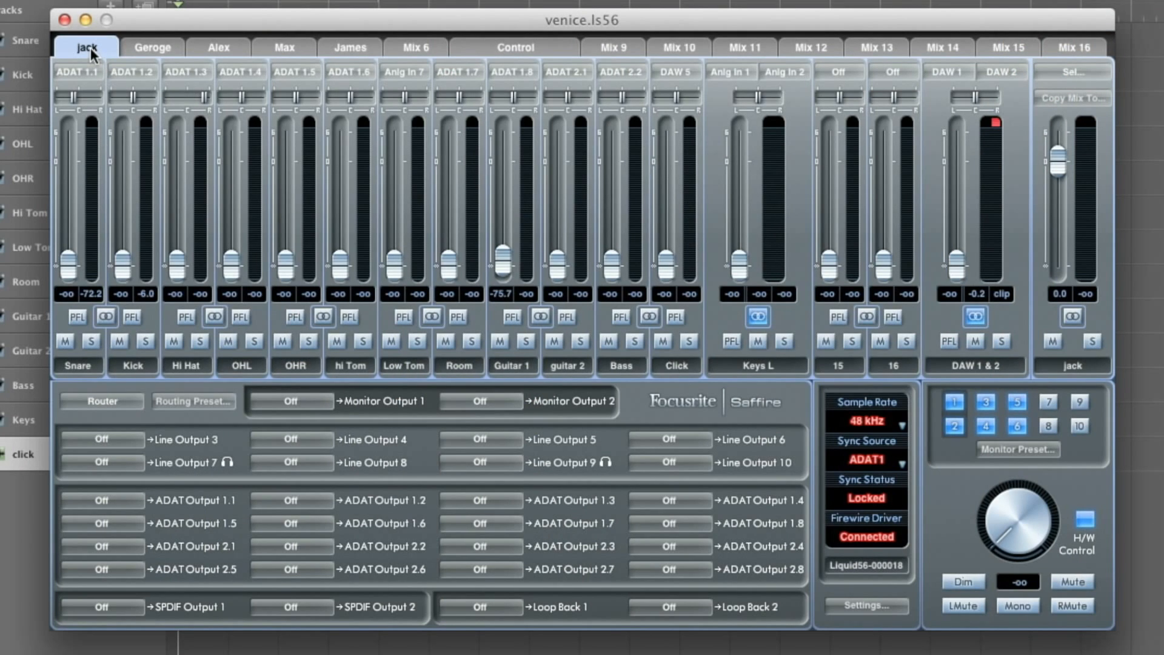
{"action": "mouse_move", "coordinate": [859, 237]}
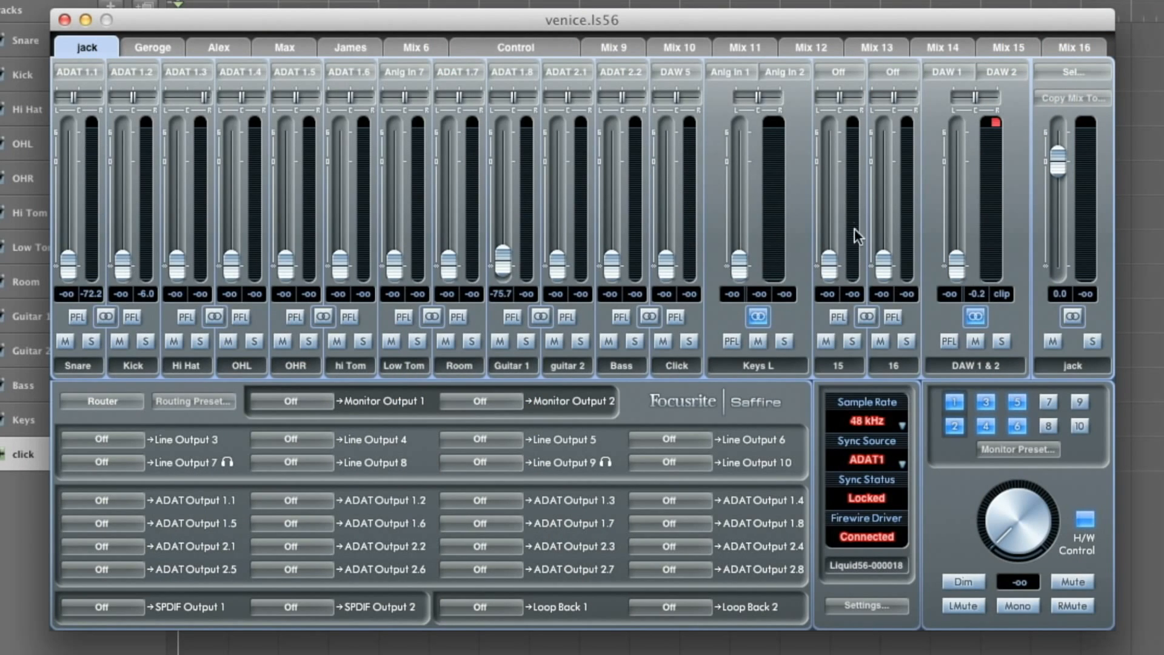
{"action": "mouse_move", "coordinate": [239, 48]}
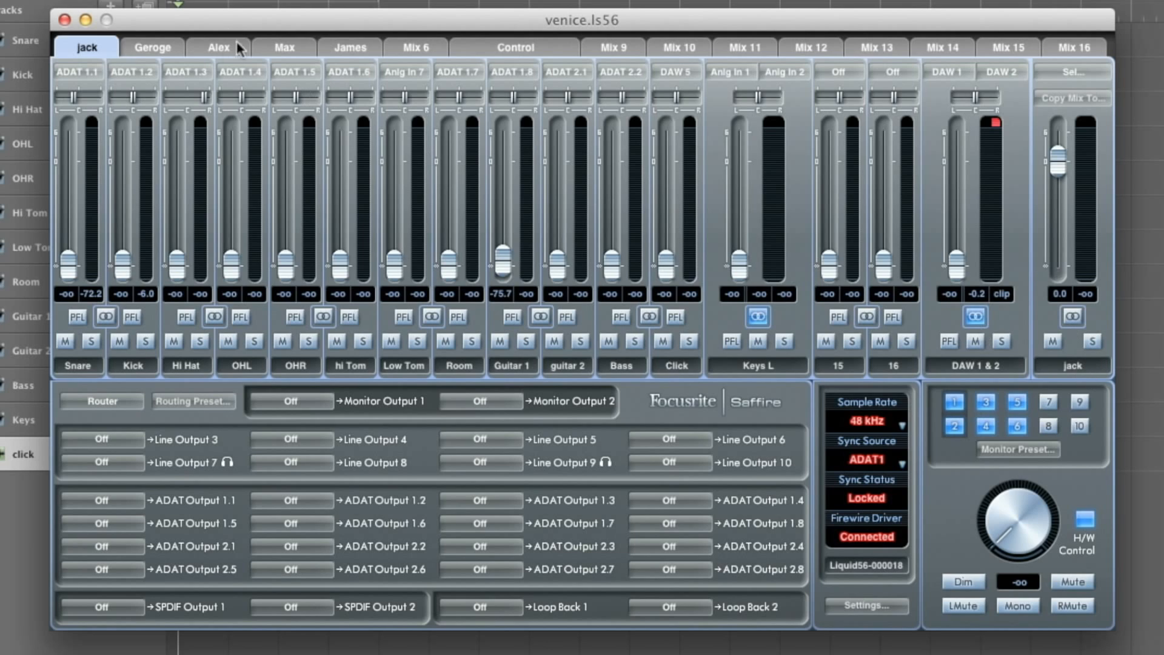
{"action": "mouse_move", "coordinate": [238, 49]}
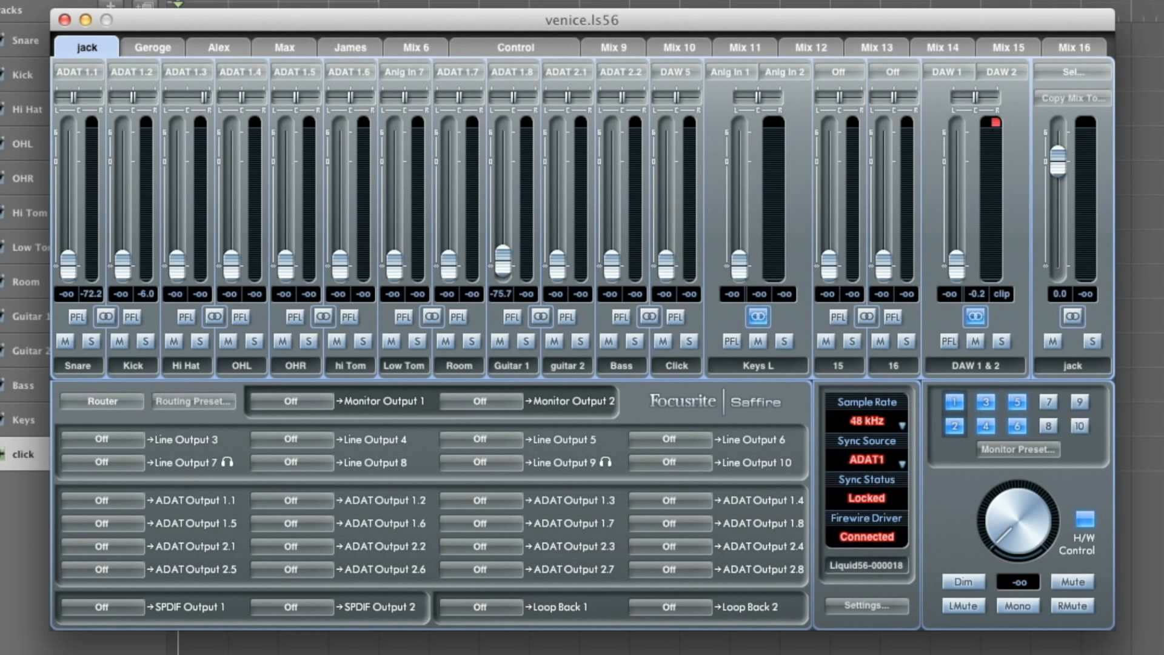
Step: Route the jack, Geroge, Alex, Max and James mono mixes to Line Outputs 3, 4, 5, 7 and 8
{"action": "double_click", "coordinate": [1072, 365]}
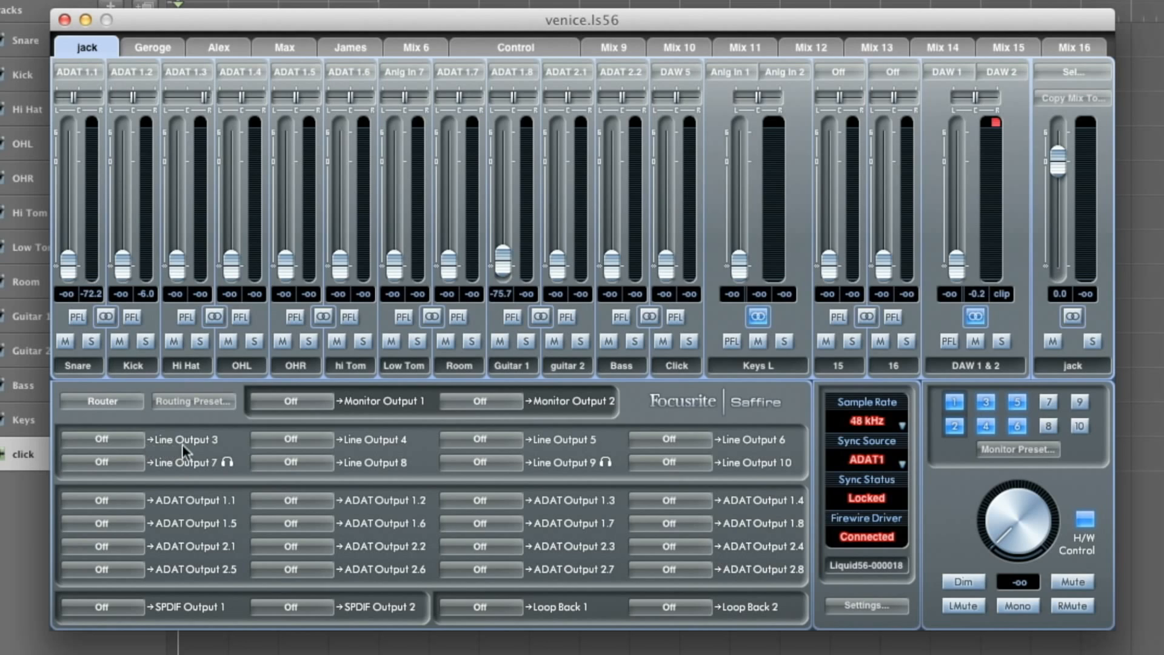
{"action": "mouse_move", "coordinate": [141, 455]}
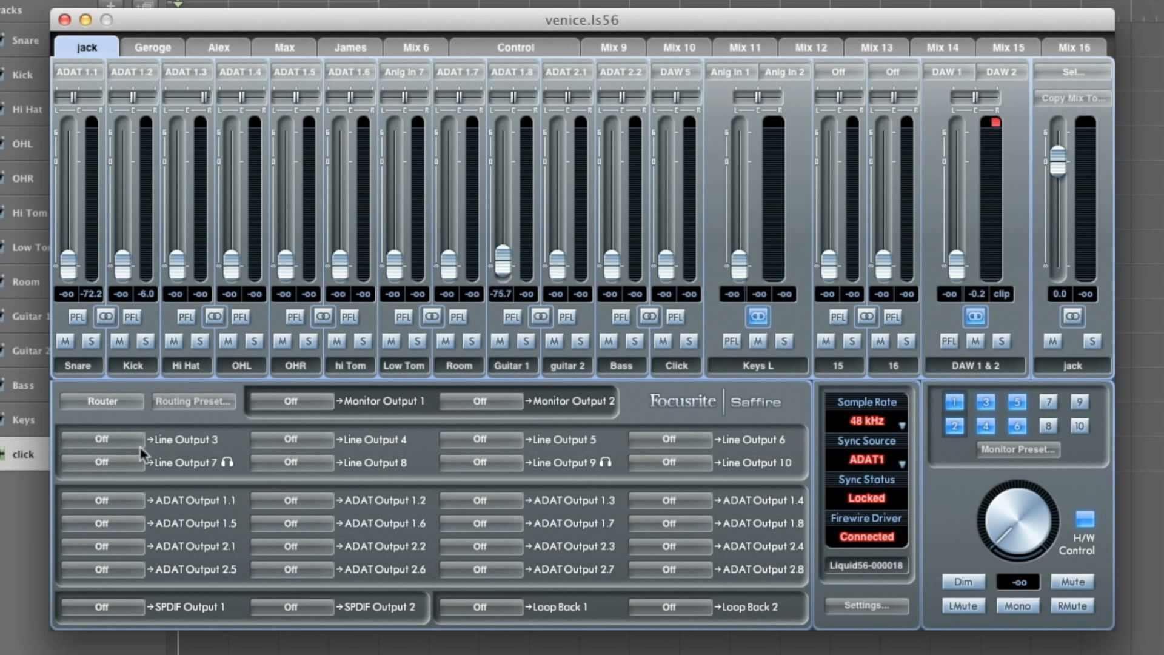
{"action": "mouse_move", "coordinate": [113, 445]}
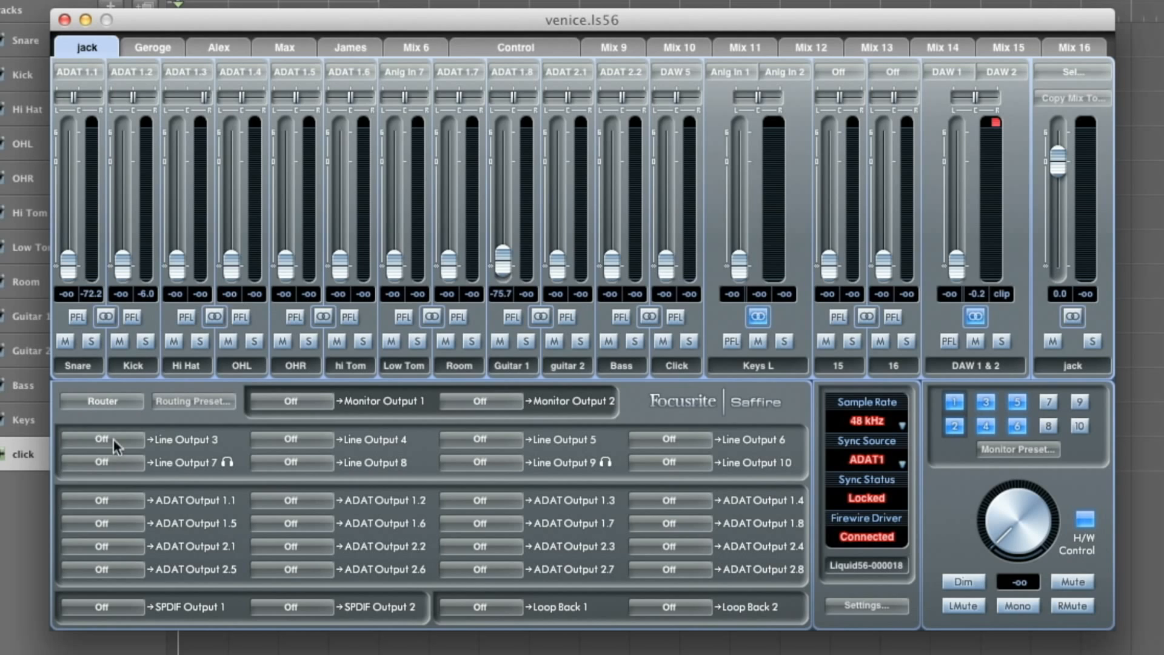
{"action": "left_click", "coordinate": [102, 439]}
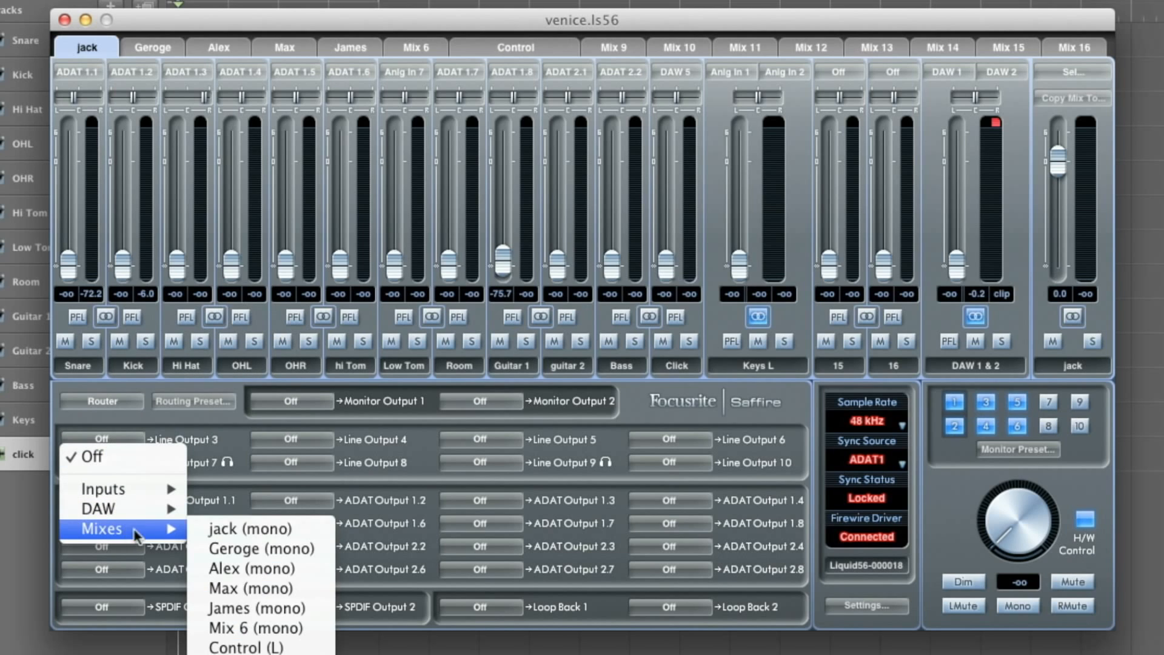
{"action": "left_click", "coordinate": [229, 527]}
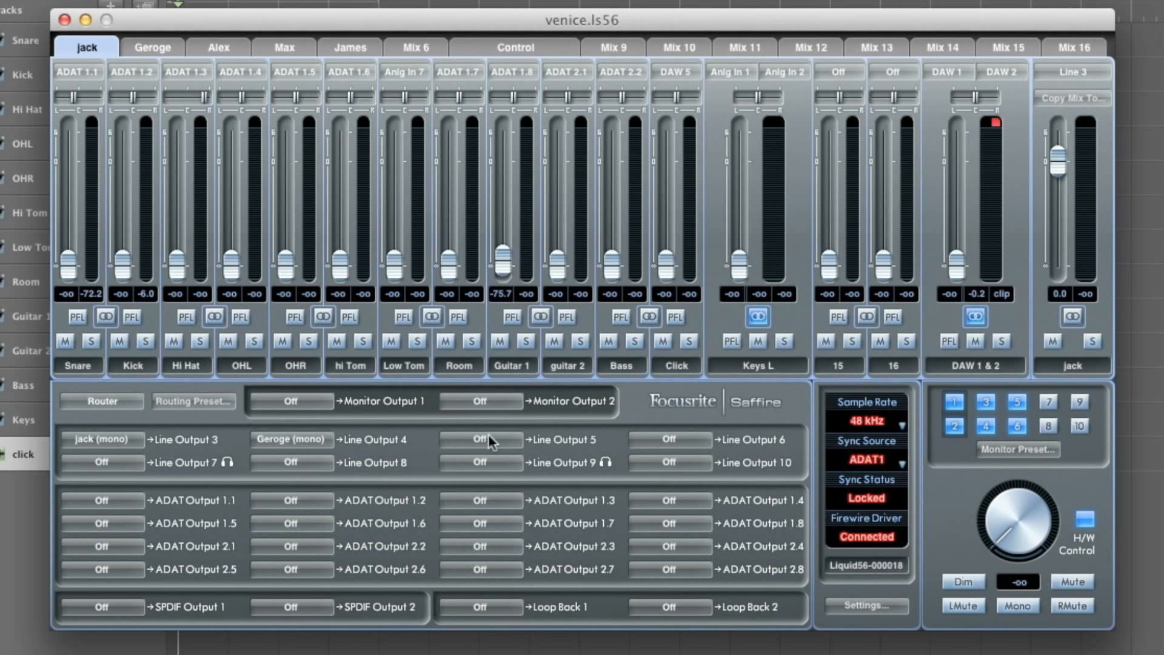
{"action": "left_click", "coordinate": [479, 439]}
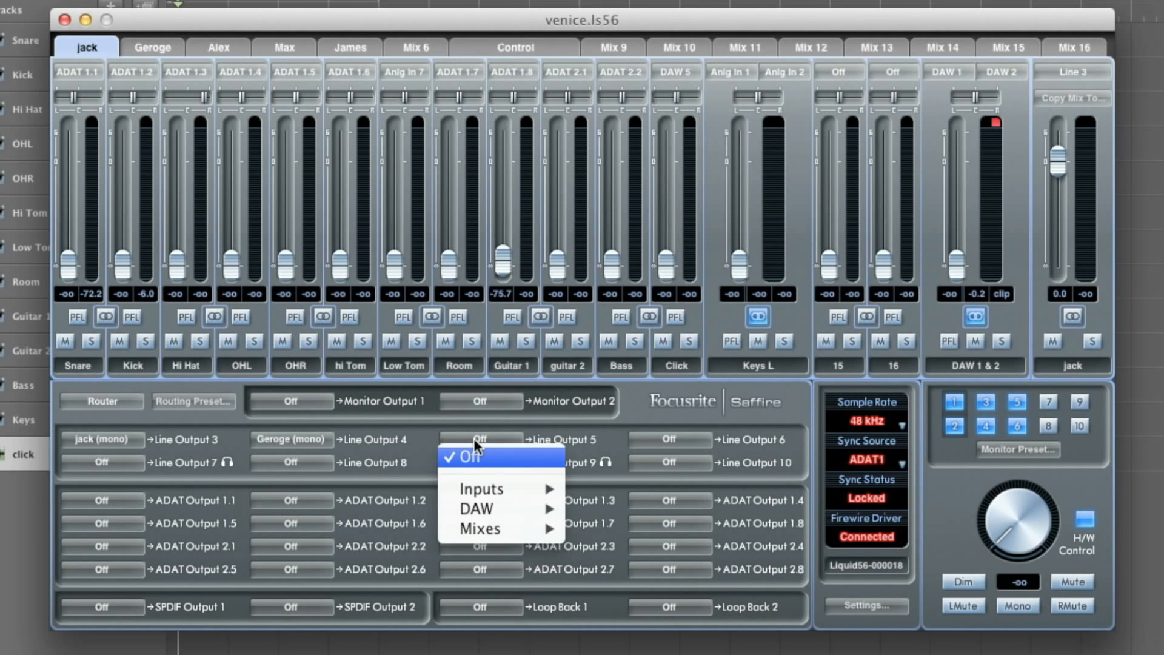
{"action": "mouse_move", "coordinate": [479, 527]}
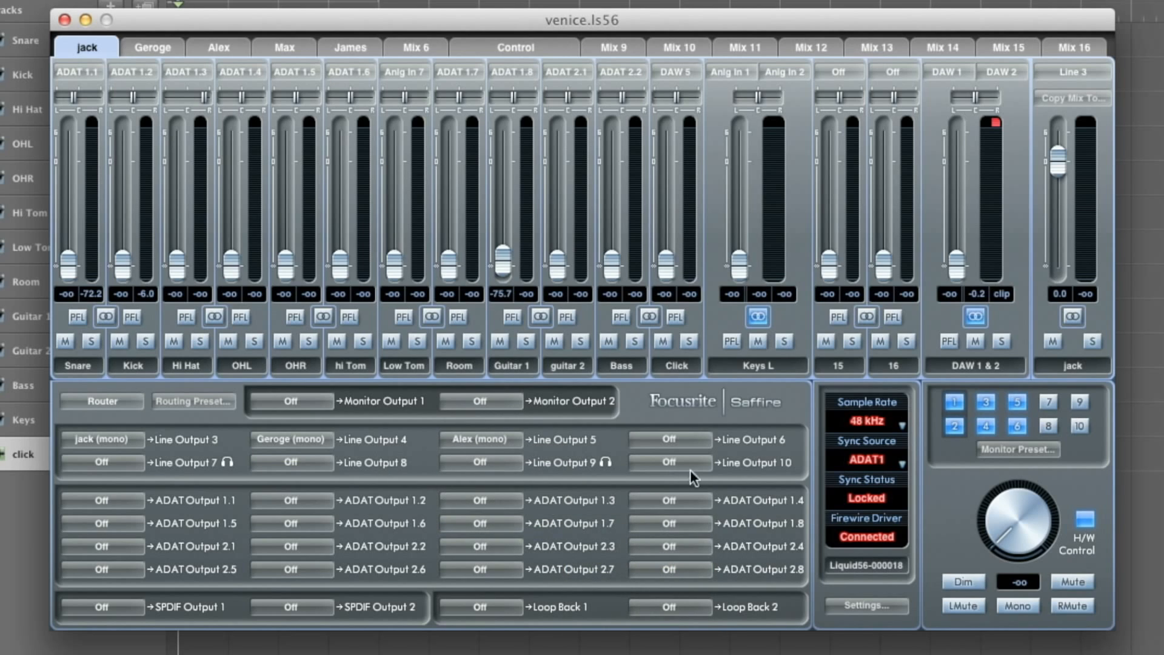
{"action": "mouse_move", "coordinate": [113, 466]}
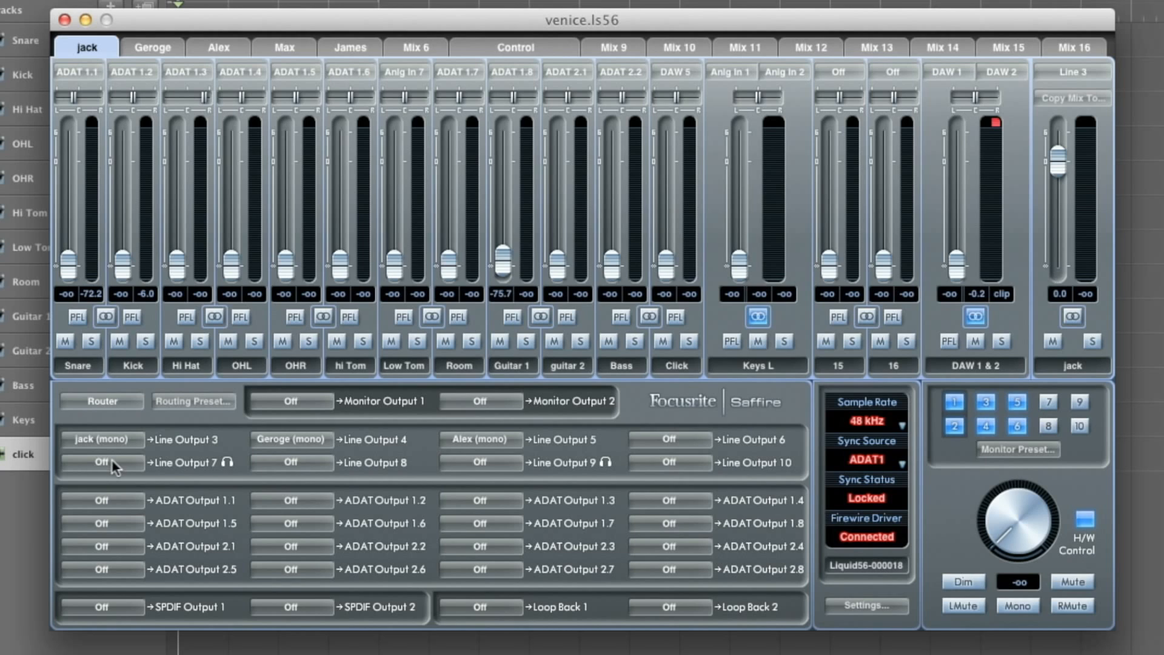
{"action": "left_click", "coordinate": [102, 462]}
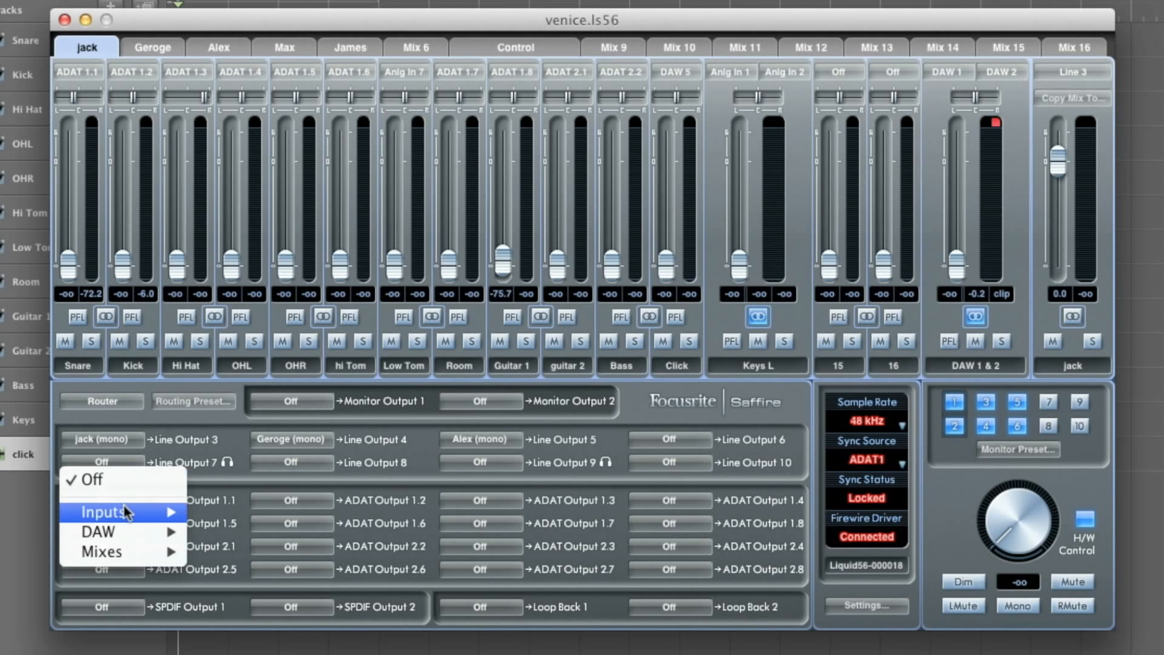
{"action": "mouse_move", "coordinate": [104, 533]}
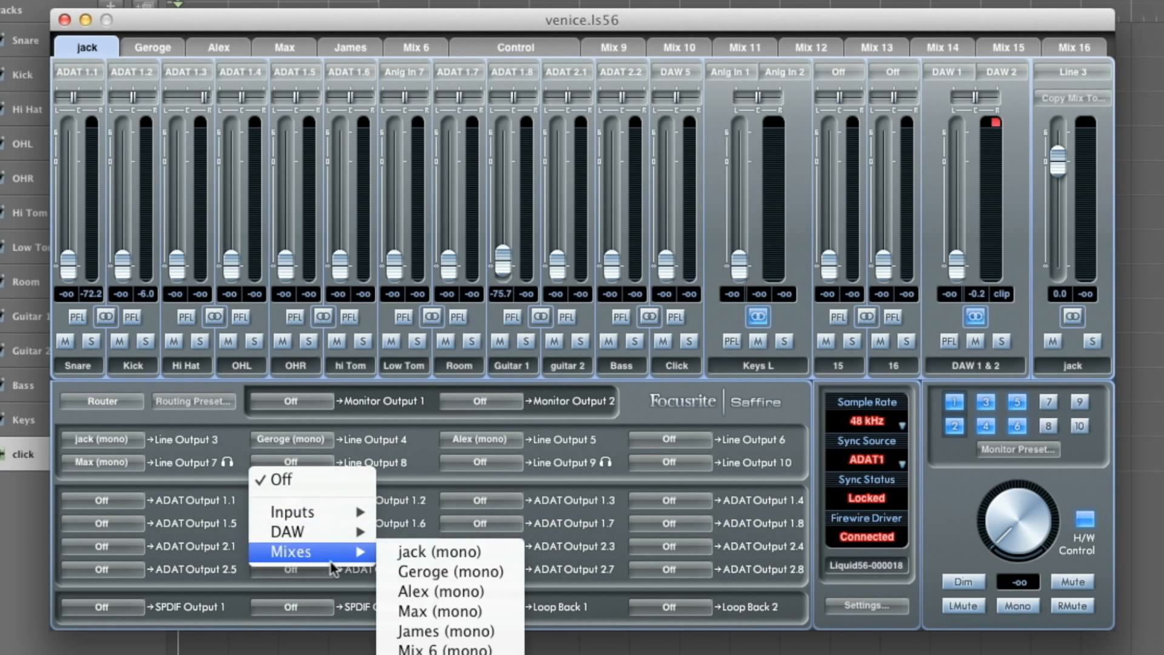
{"action": "mouse_move", "coordinate": [489, 643]}
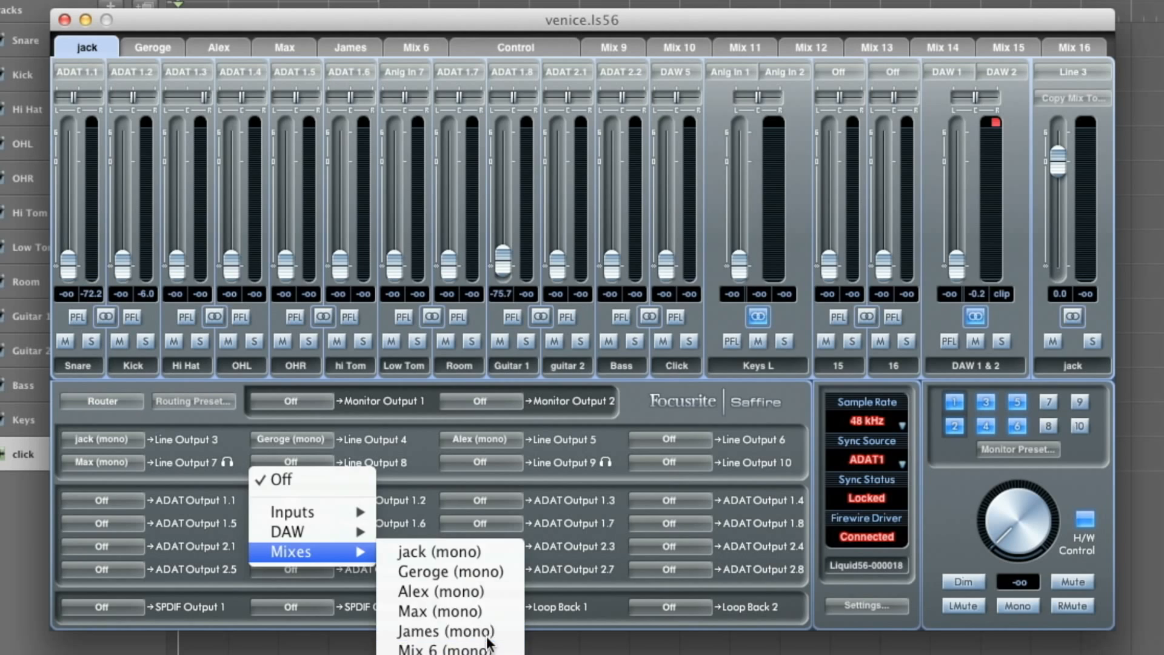
{"action": "left_click", "coordinate": [447, 631]}
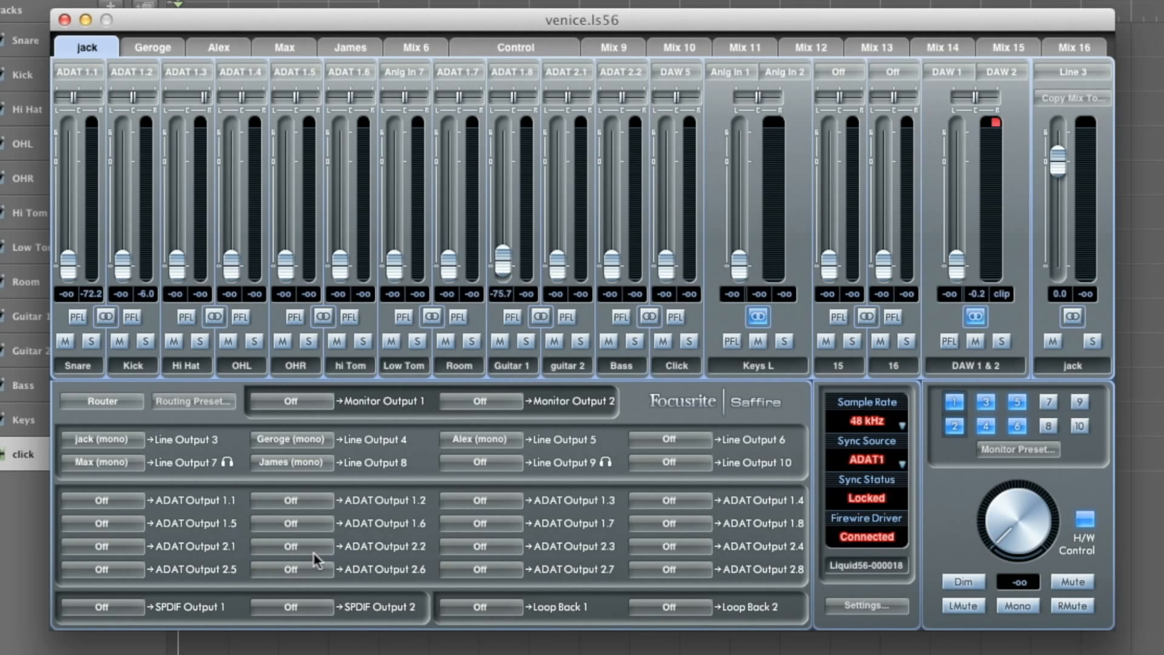
{"action": "mouse_move", "coordinate": [475, 169]}
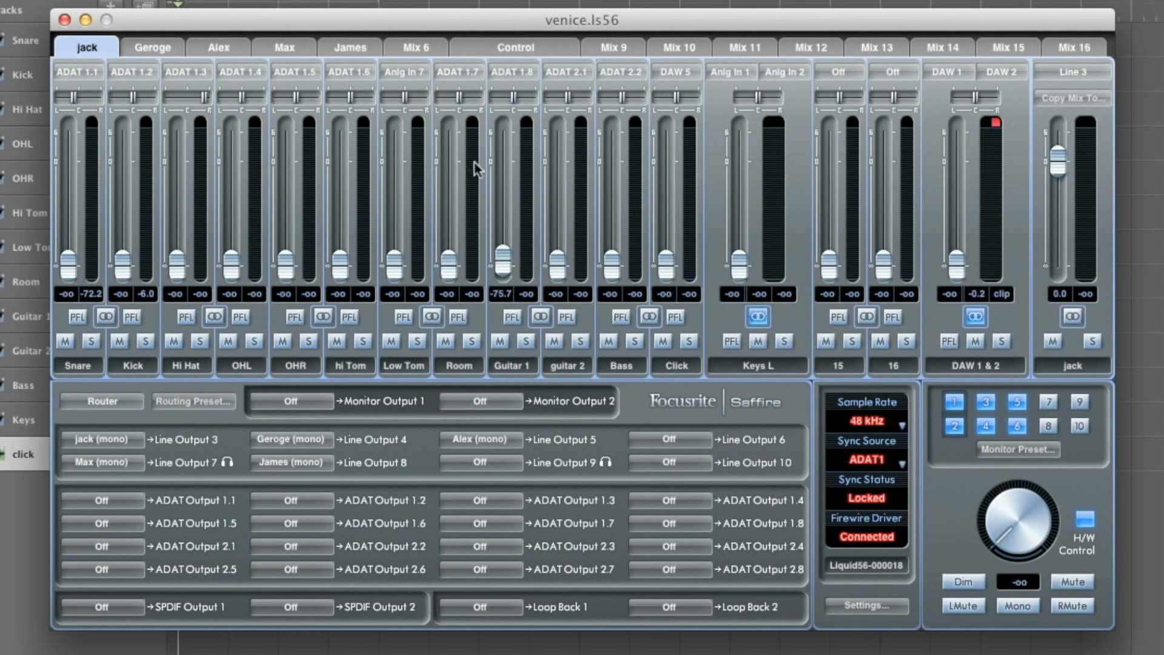
Step: Select the Control mix tab at the top of the mixer
{"action": "left_click", "coordinate": [514, 48]}
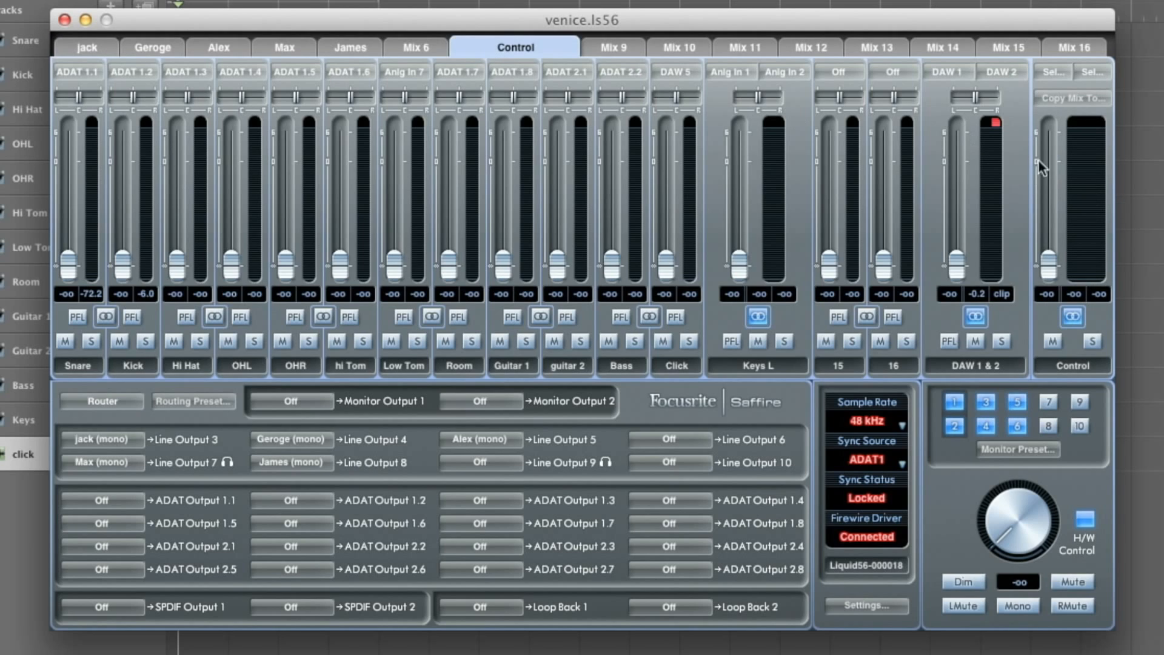
{"action": "mouse_move", "coordinate": [226, 247]}
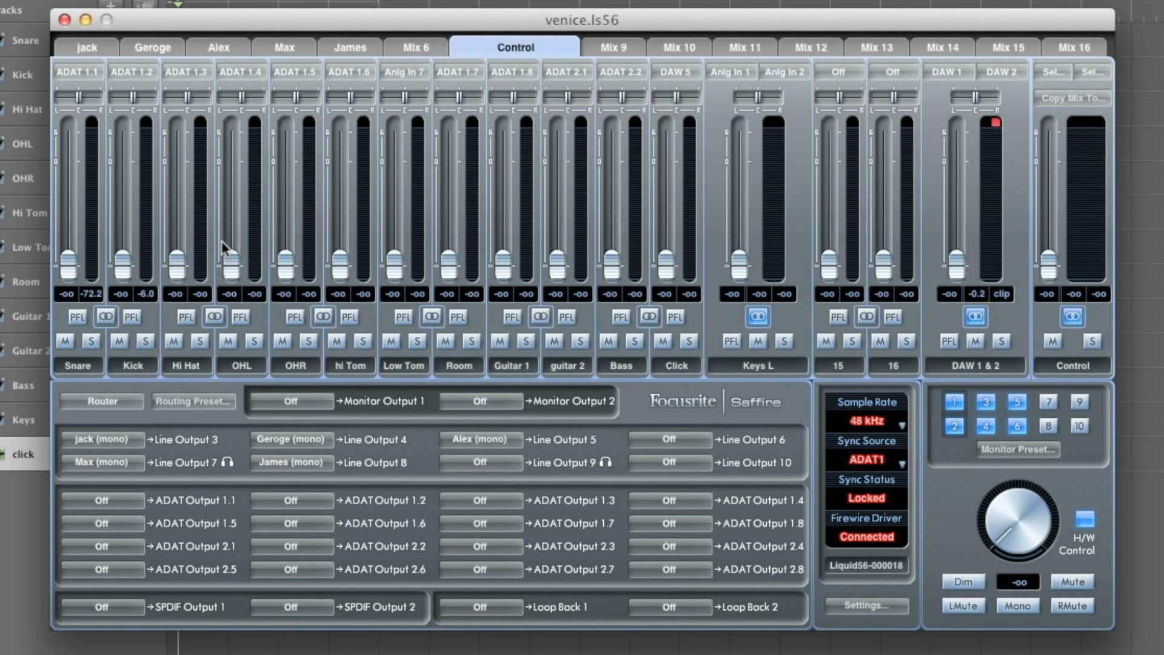
{"action": "left_click", "coordinate": [291, 402]}
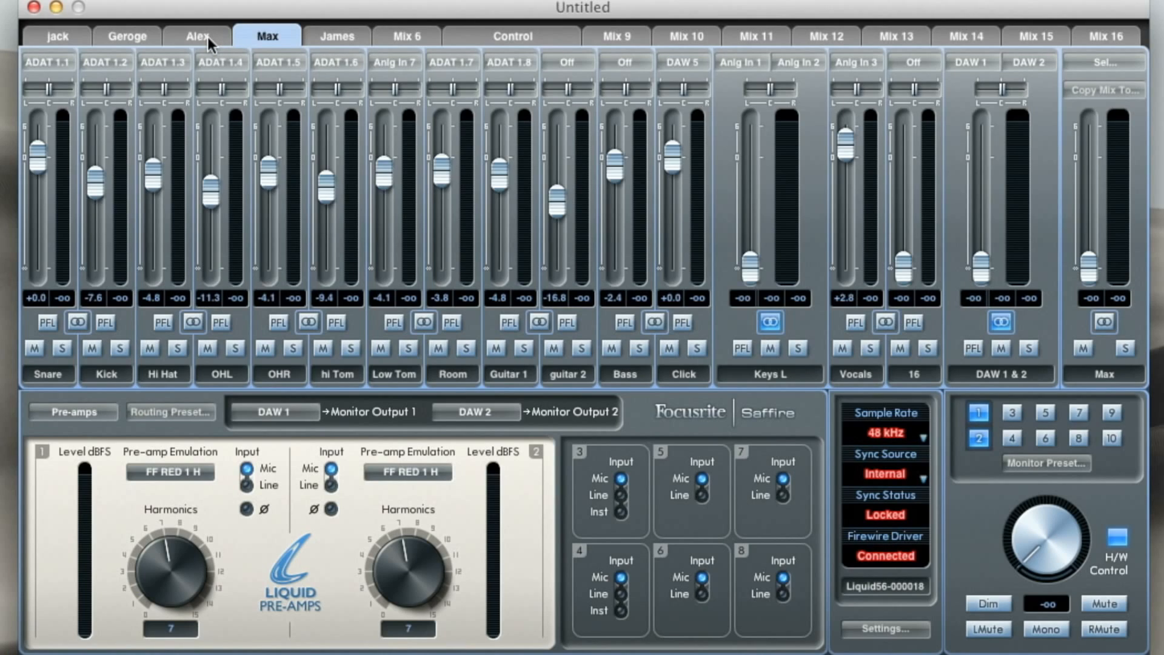
Step: Lower Guitar 1 in Alex's mix, then raise Snare and Kick in jack's headphone mix
{"action": "left_click", "coordinate": [197, 35]}
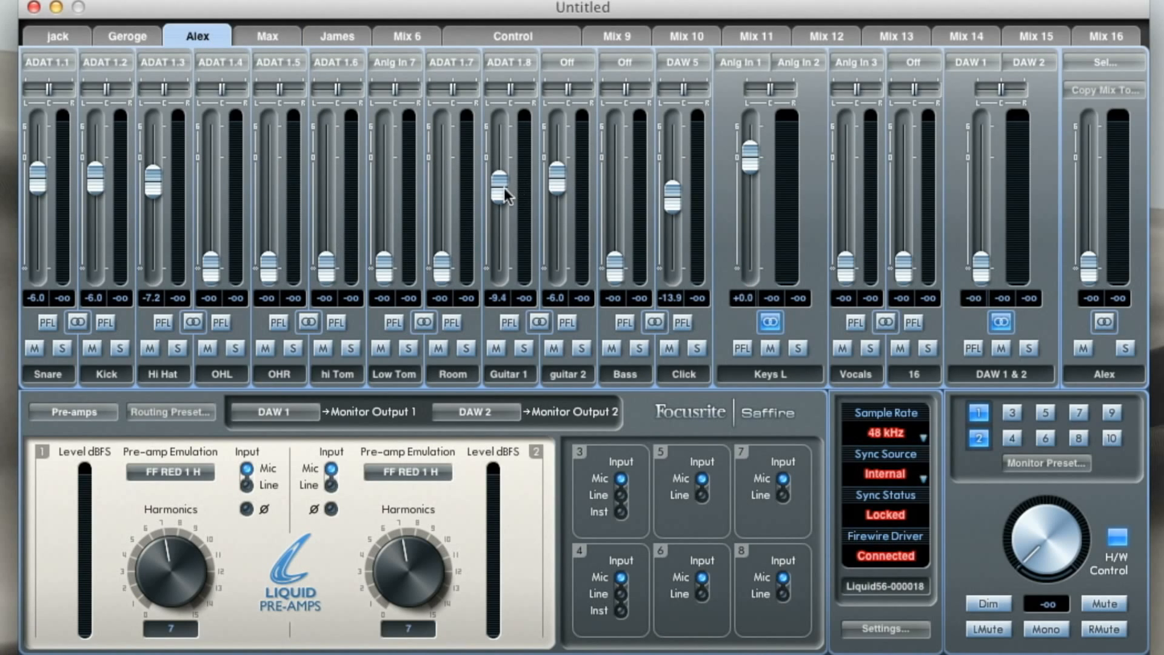
{"action": "left_click_drag", "start_coordinate": [502, 179], "coordinate": [502, 200]}
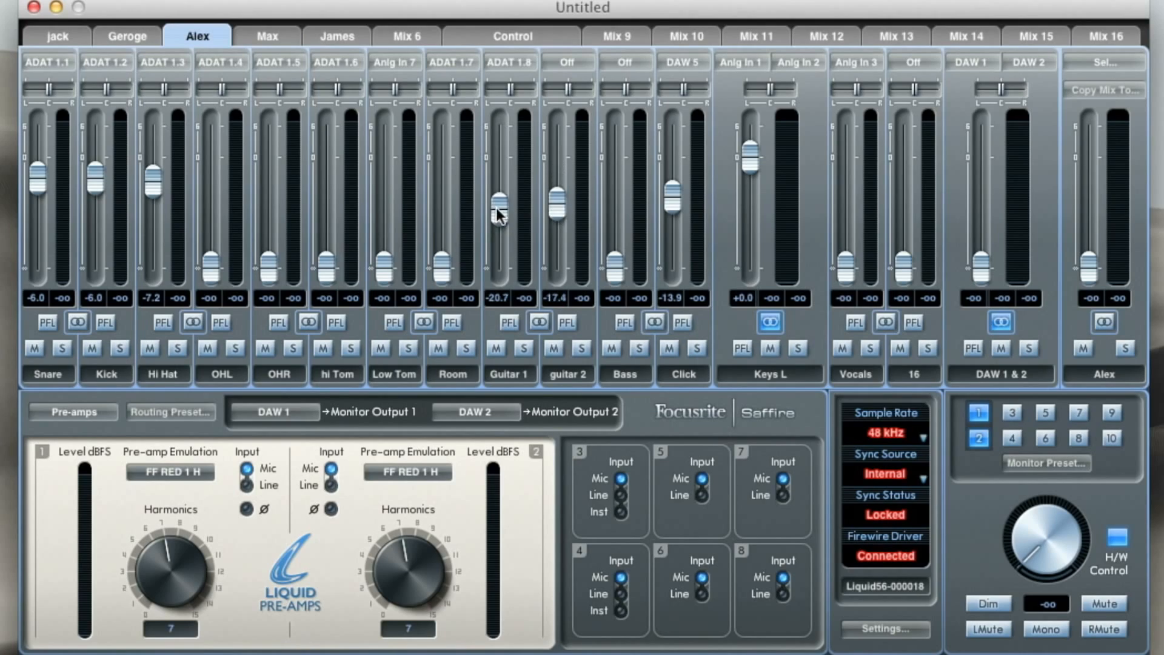
{"action": "left_click", "coordinate": [58, 35]}
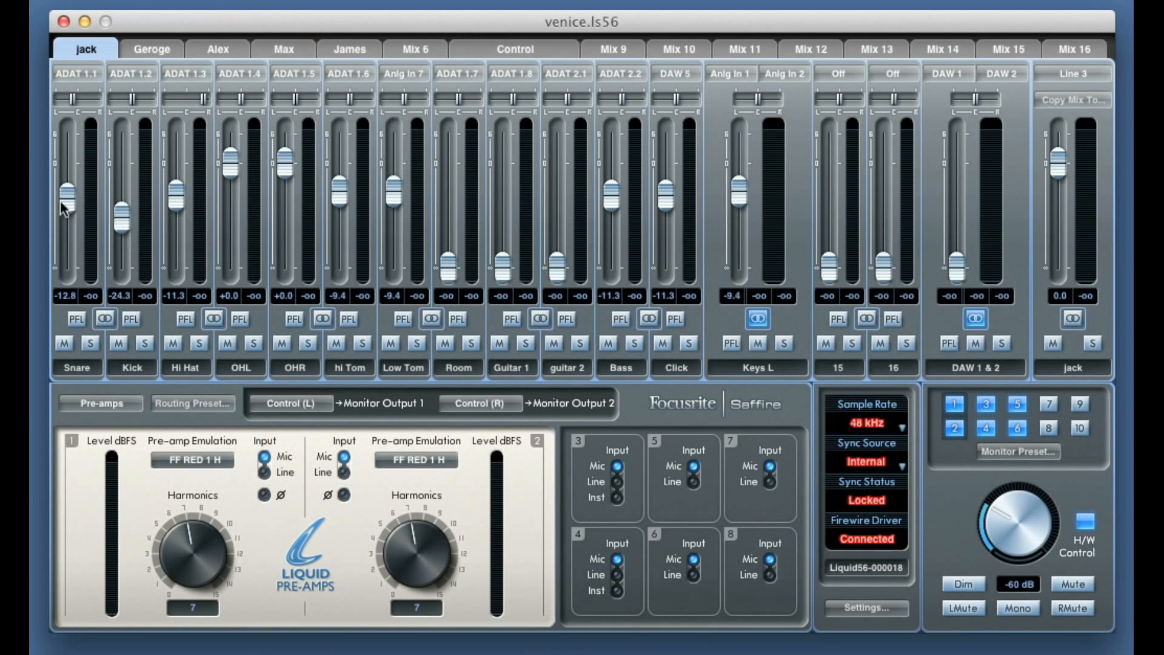
{"action": "left_click_drag", "start_coordinate": [63, 207], "coordinate": [70, 183]}
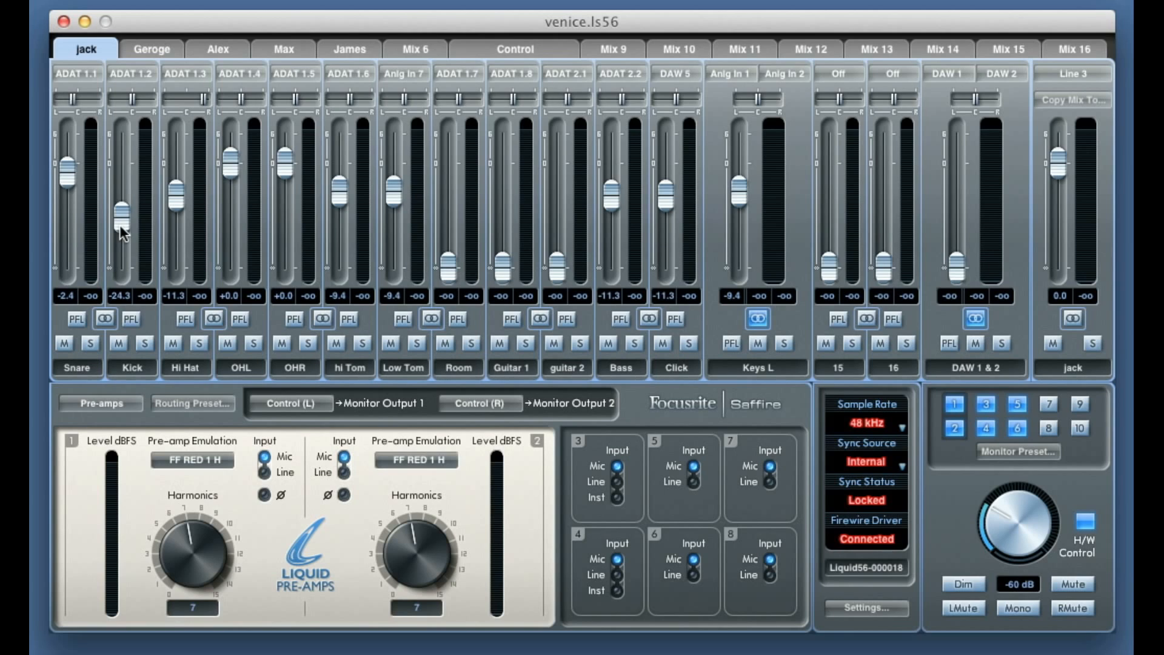
{"action": "left_click_drag", "start_coordinate": [121, 220], "coordinate": [123, 210]}
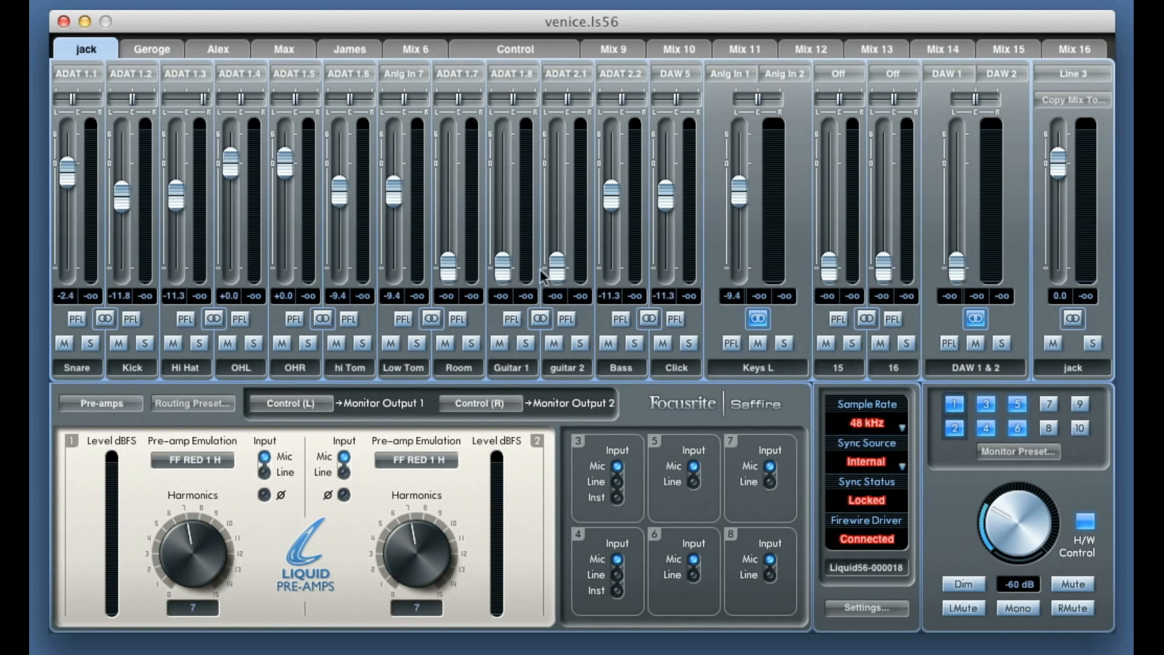
{"action": "mouse_move", "coordinate": [682, 381]}
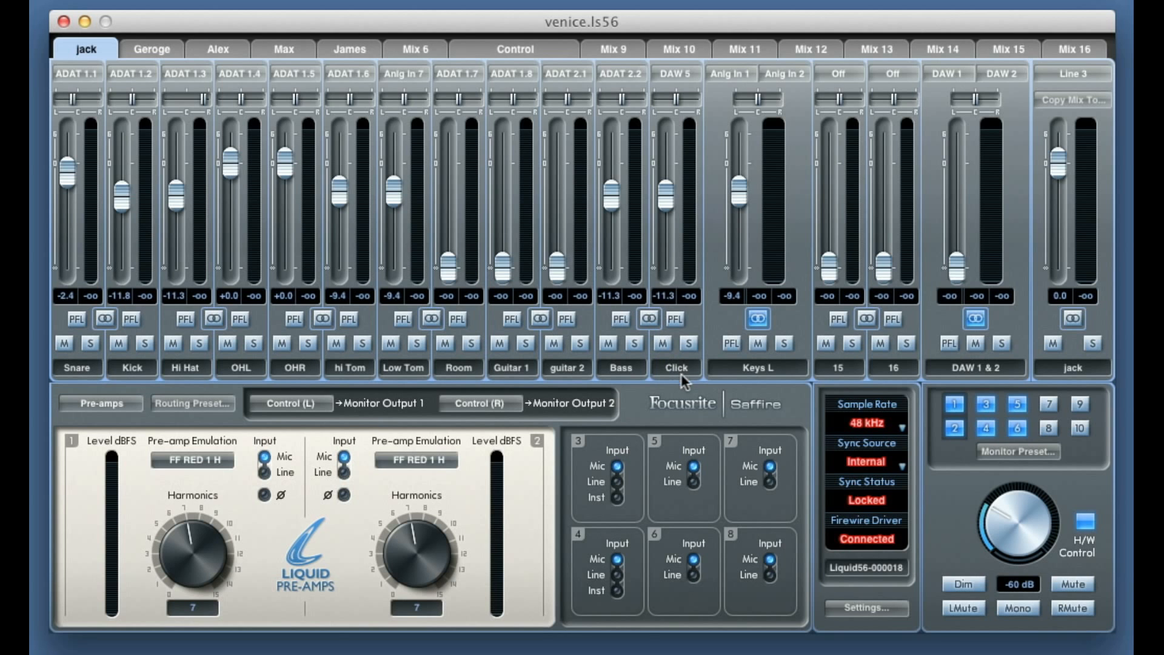
{"action": "left_click_drag", "start_coordinate": [666, 208], "coordinate": [666, 168]}
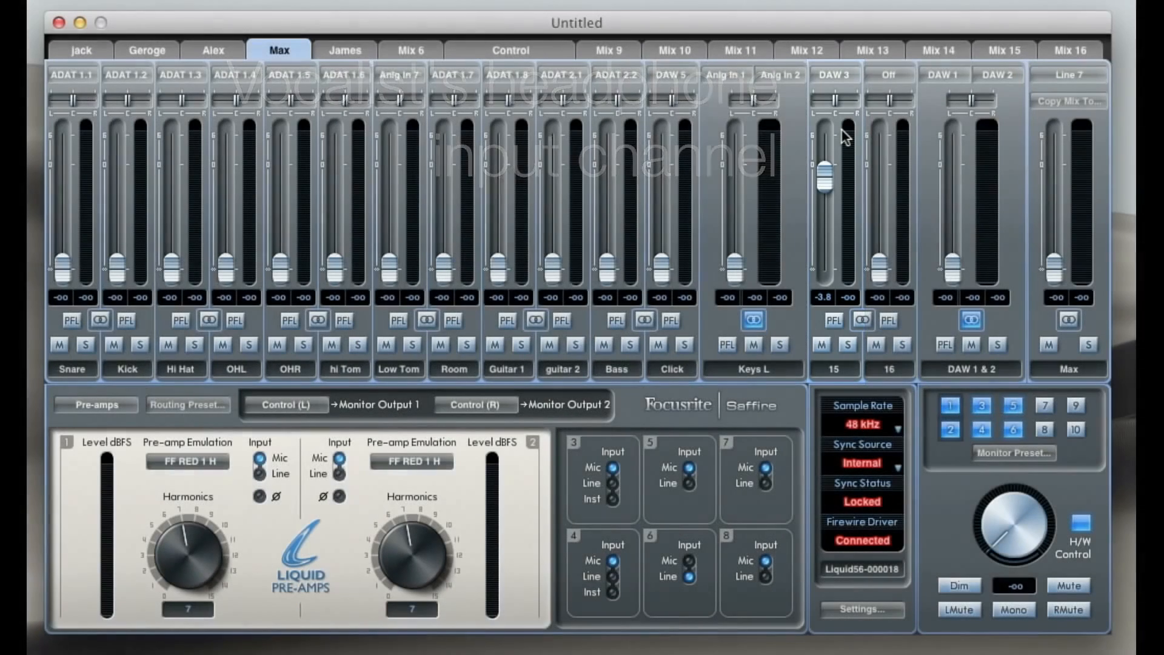
Step: Bring up the source menu for channel 15 in Max's headphone mix
{"action": "left_click", "coordinate": [889, 74]}
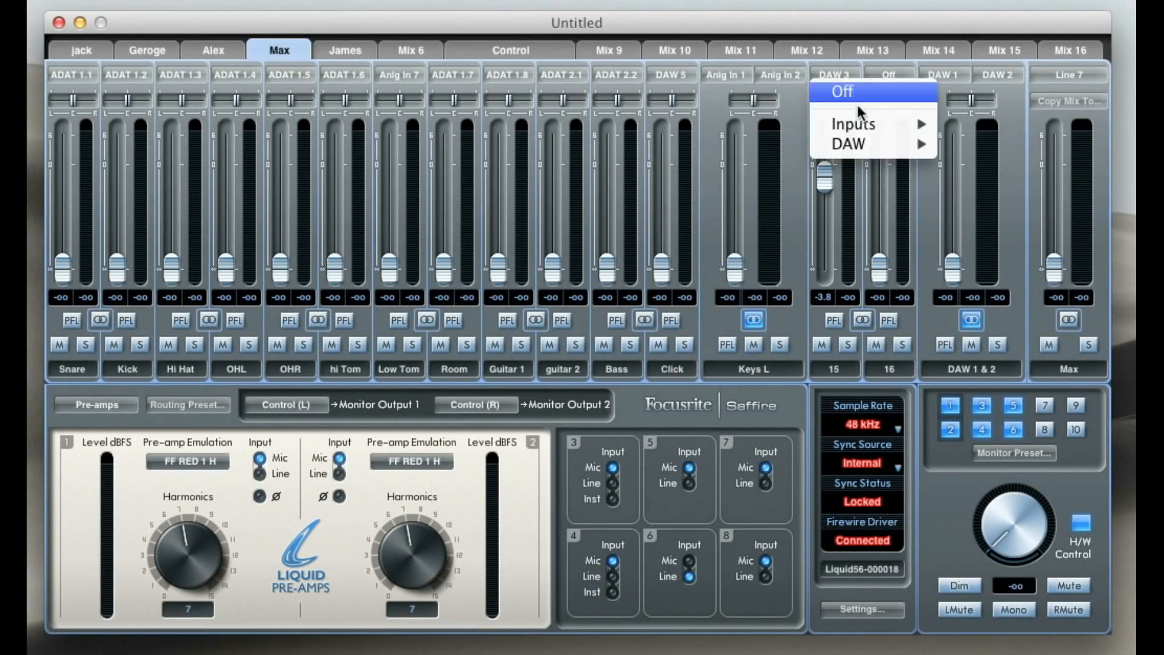